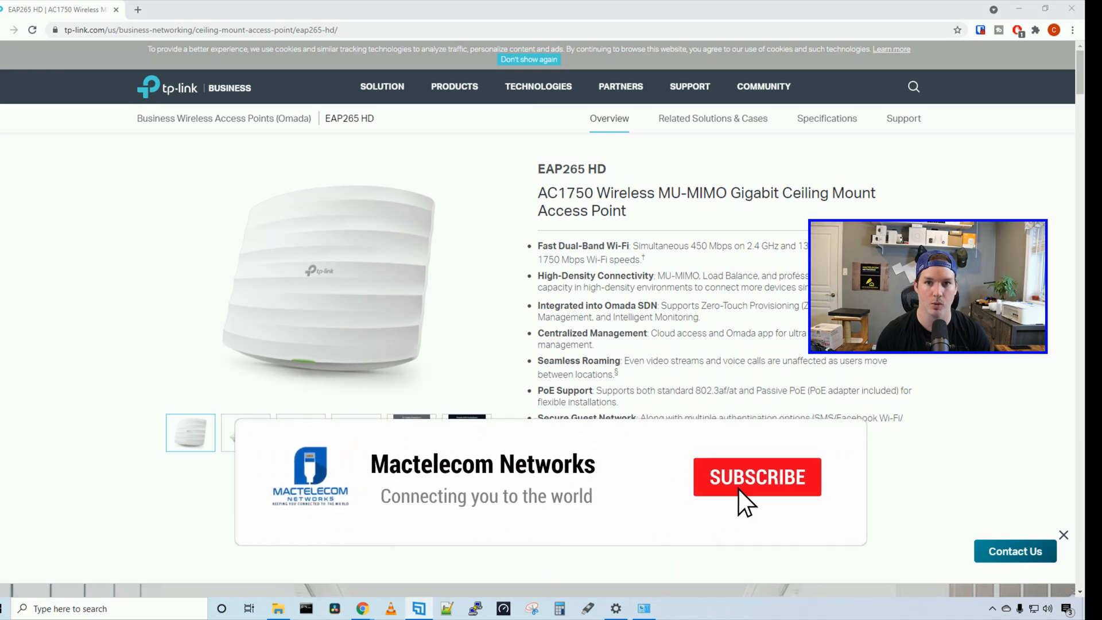
# Skim the EAP265 HD product page and return to the Omada device list showing it pending
pyautogui.click(756, 476)
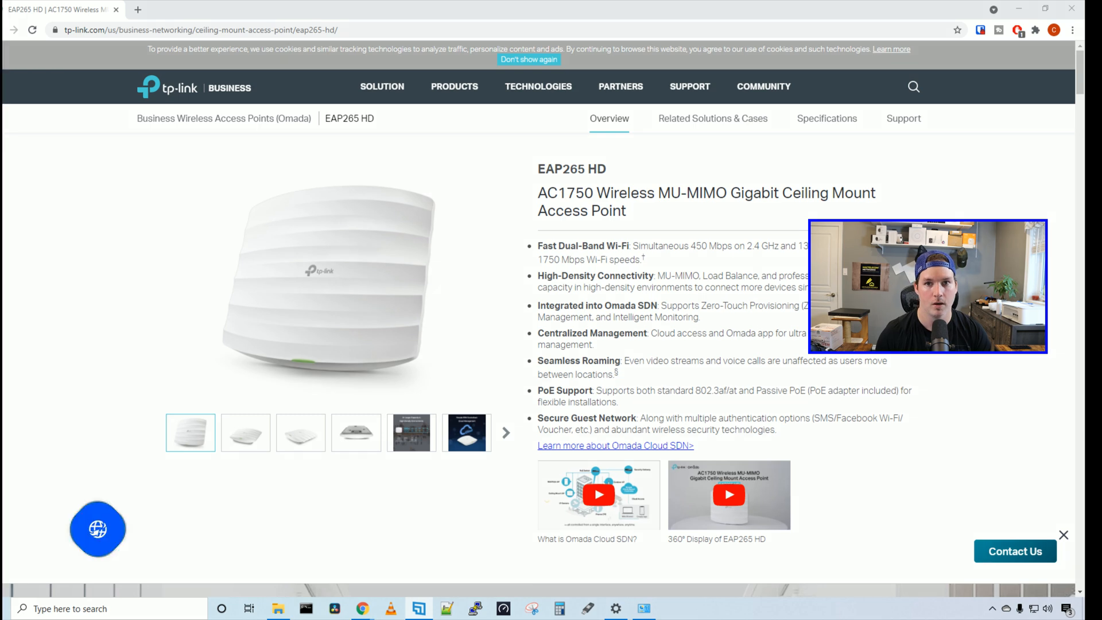
pyautogui.click(97, 528)
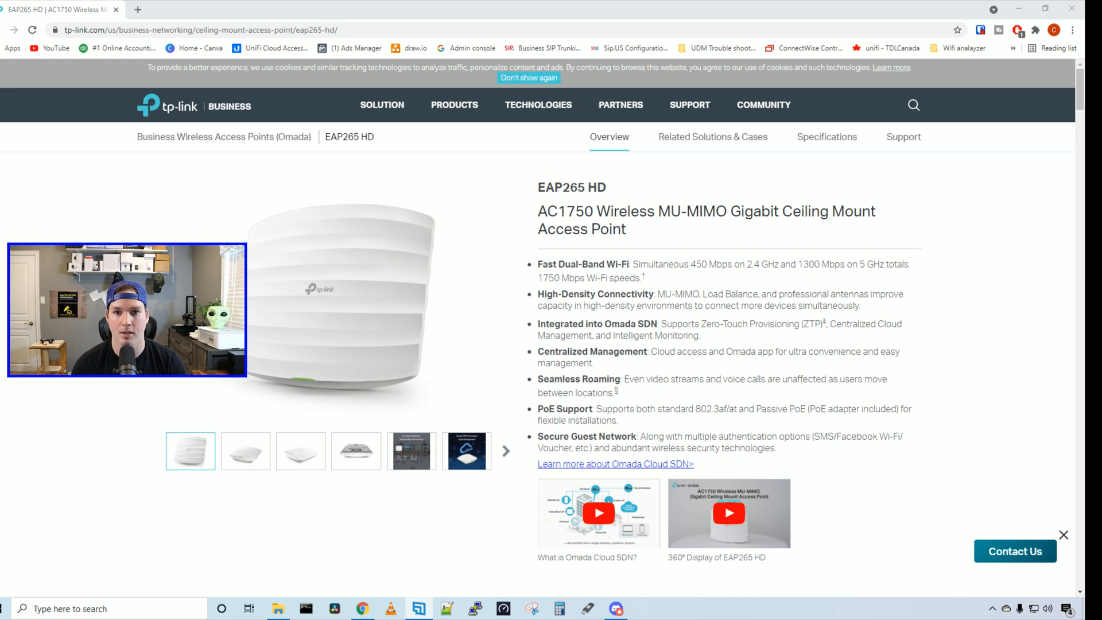
pyautogui.scroll(-3)
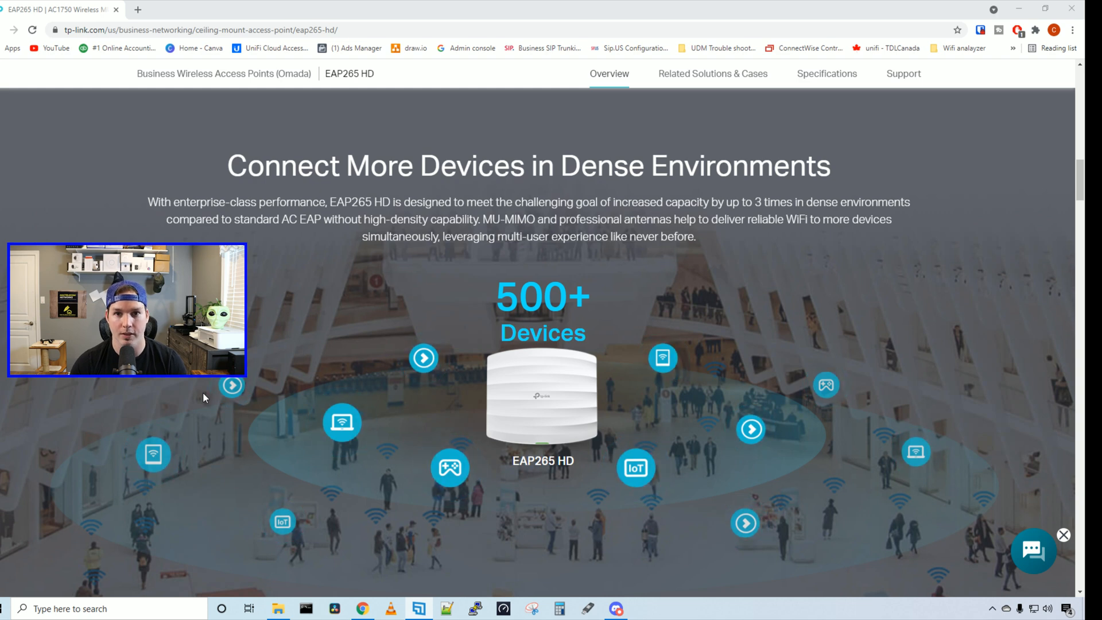
pyautogui.scroll(3)
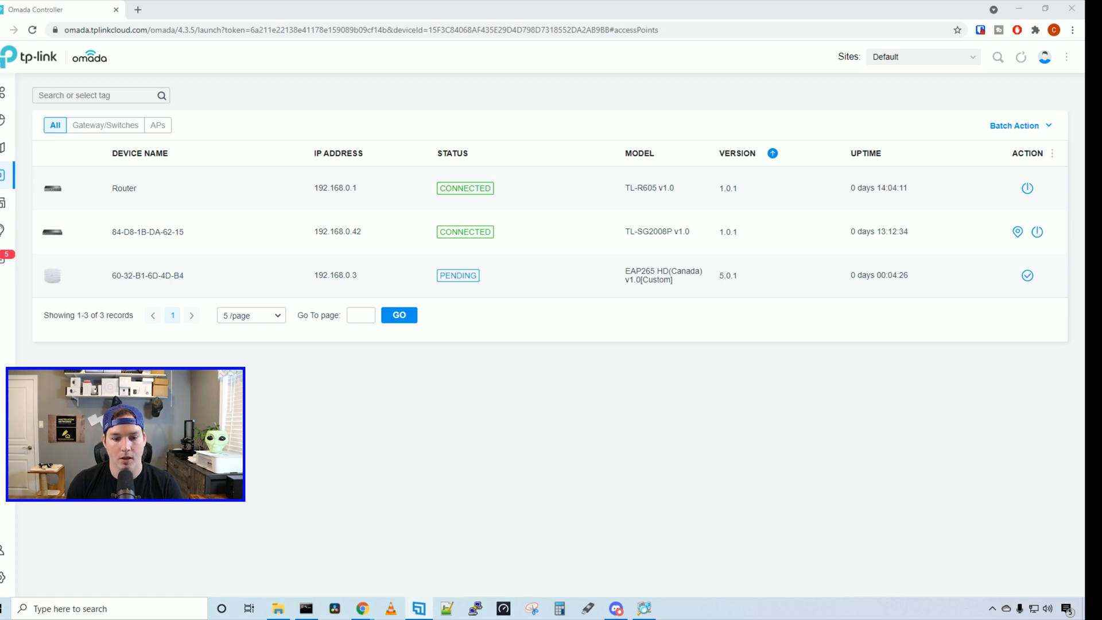
# Adopt the pending EAP265 HD from its side panel so it provisions at 192.168.0.3
pyautogui.click(246, 274)
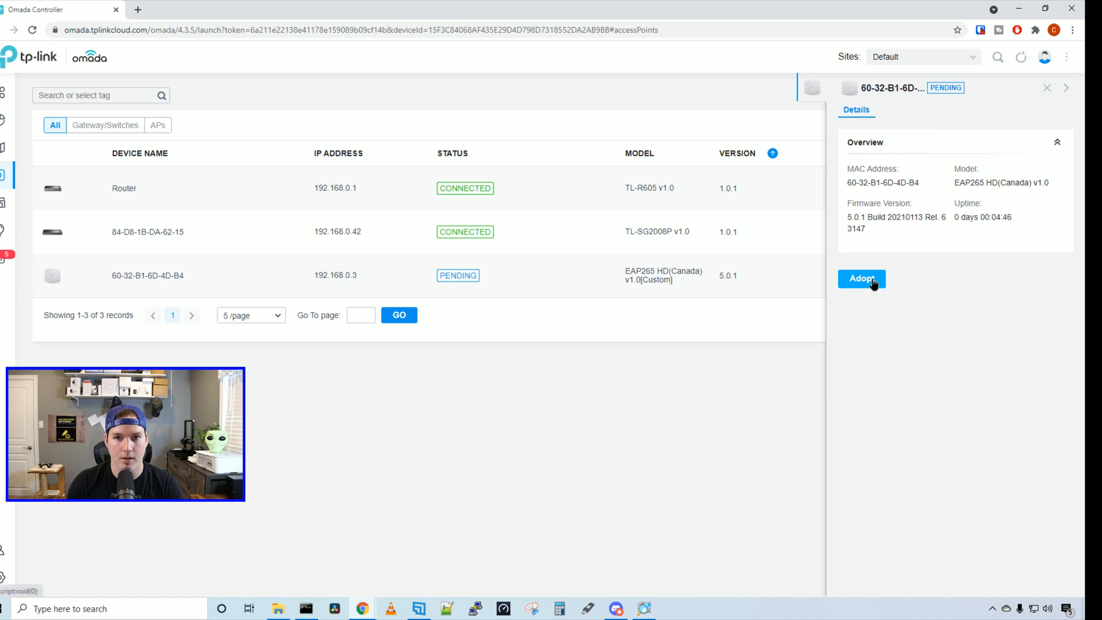
pyautogui.click(861, 278)
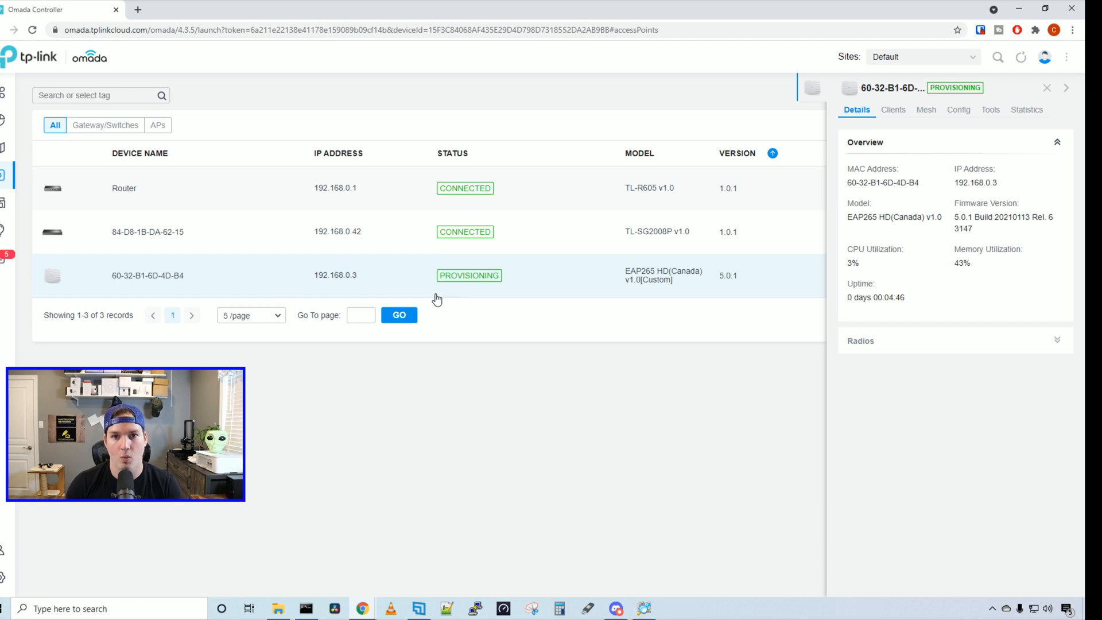
pyautogui.click(1046, 87)
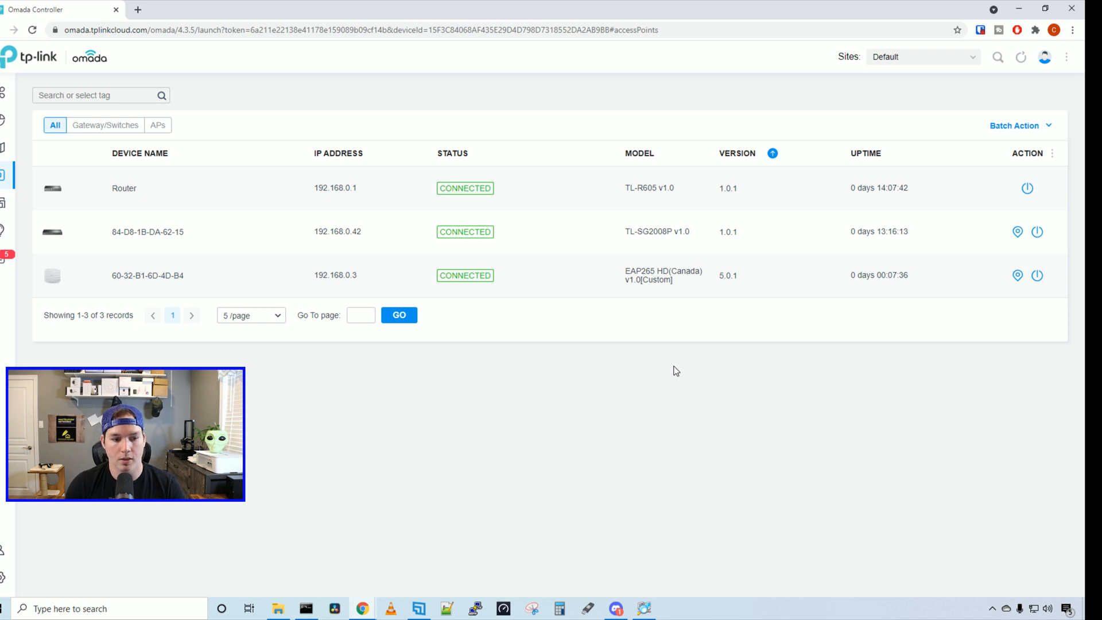
pyautogui.moveTo(162, 281)
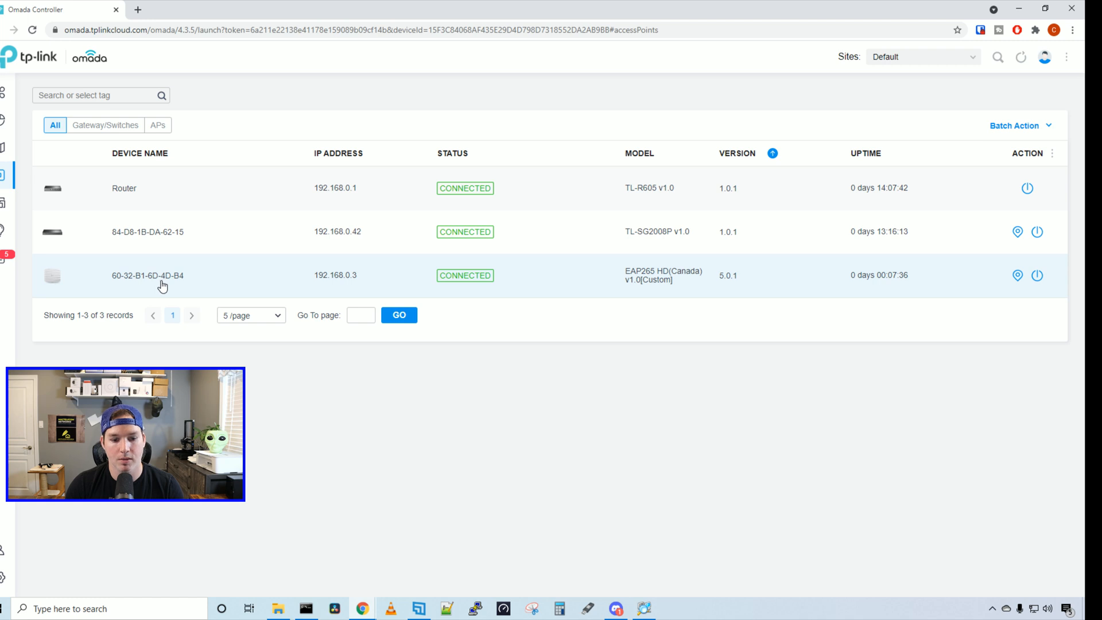
pyautogui.moveTo(307, 287)
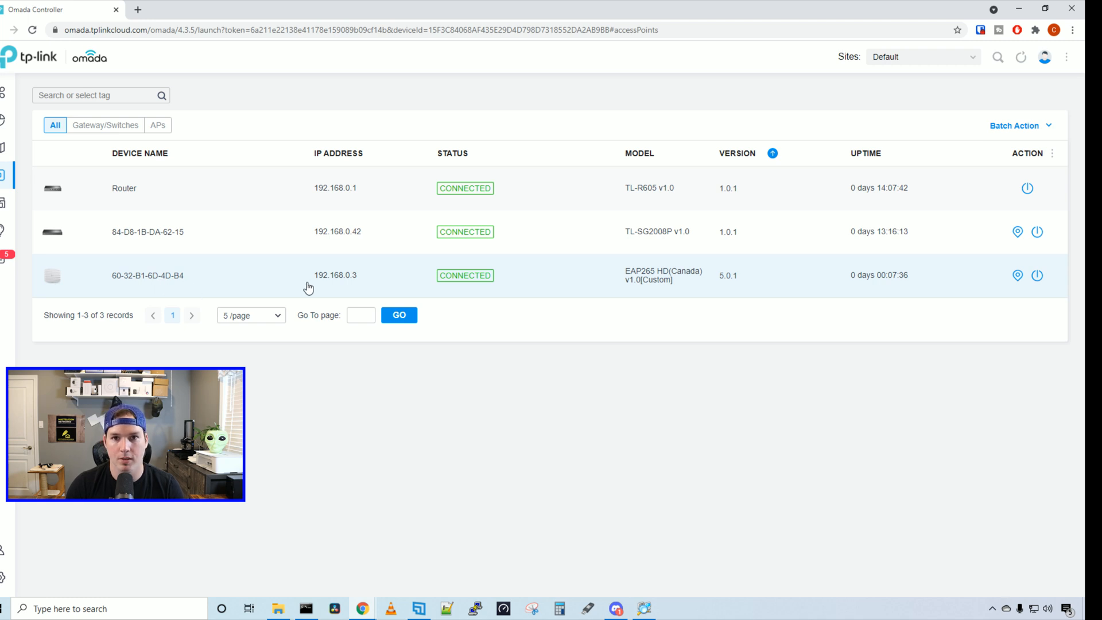
pyautogui.moveTo(351, 290)
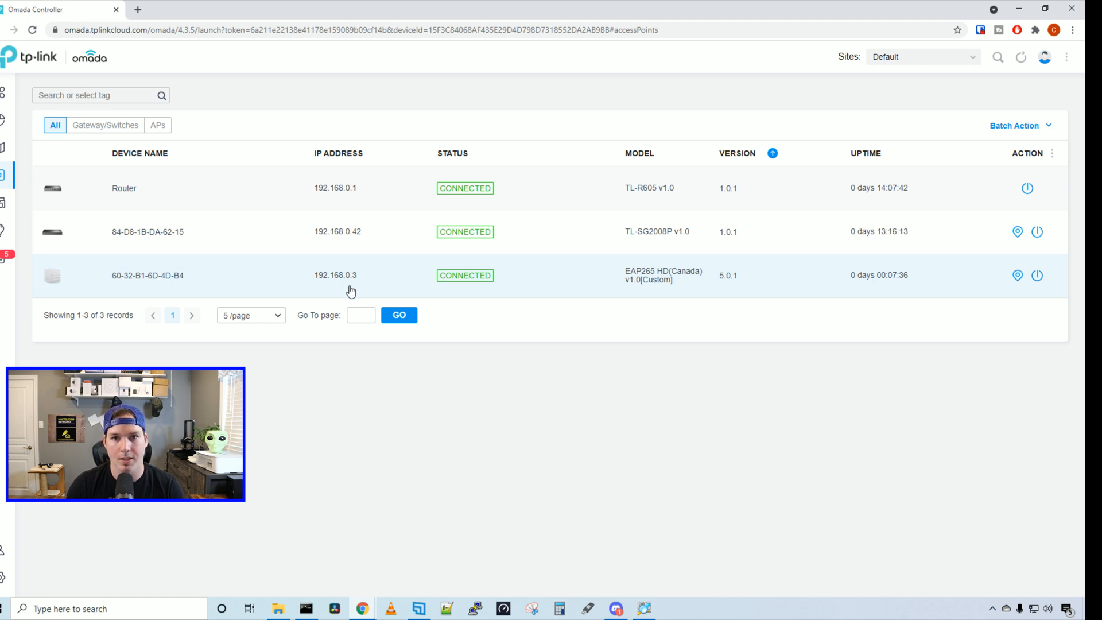
pyautogui.moveTo(630, 292)
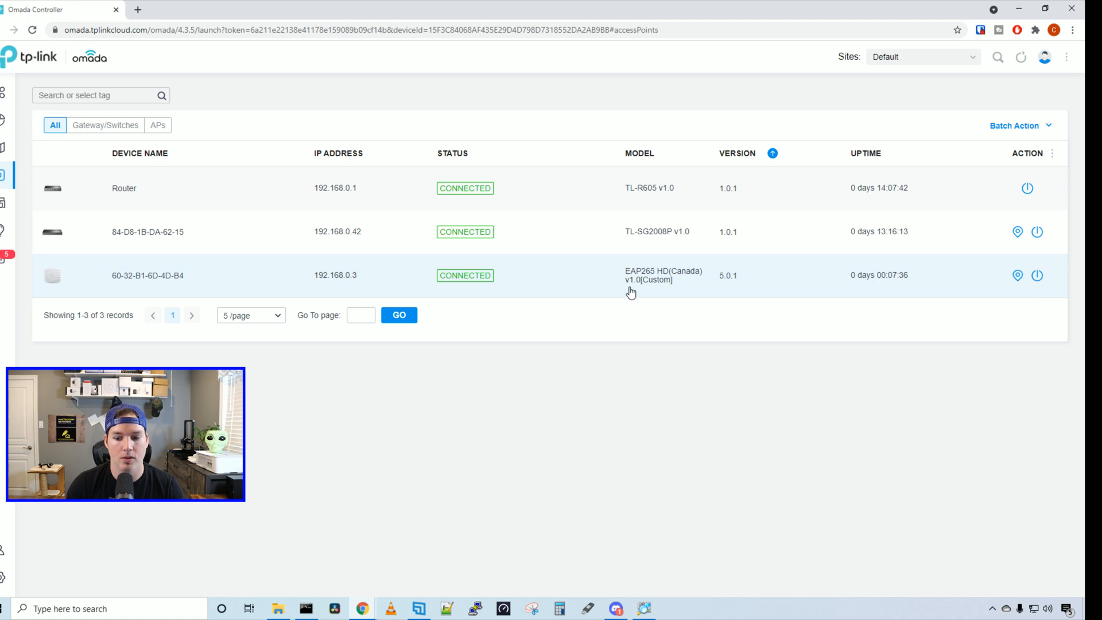
pyautogui.moveTo(642, 287)
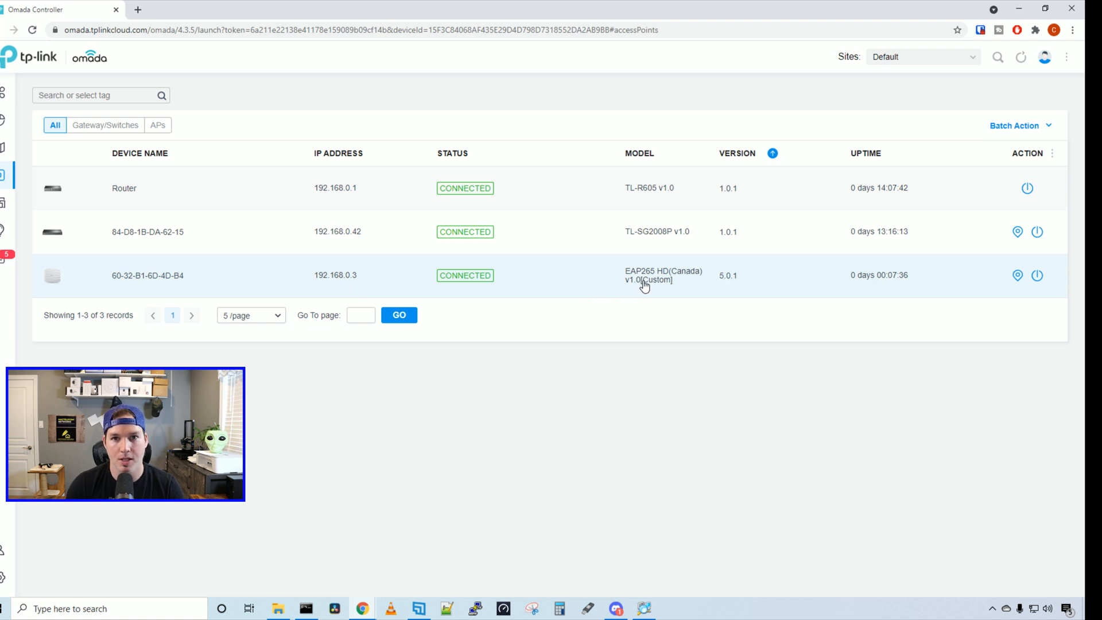
pyautogui.moveTo(630, 288)
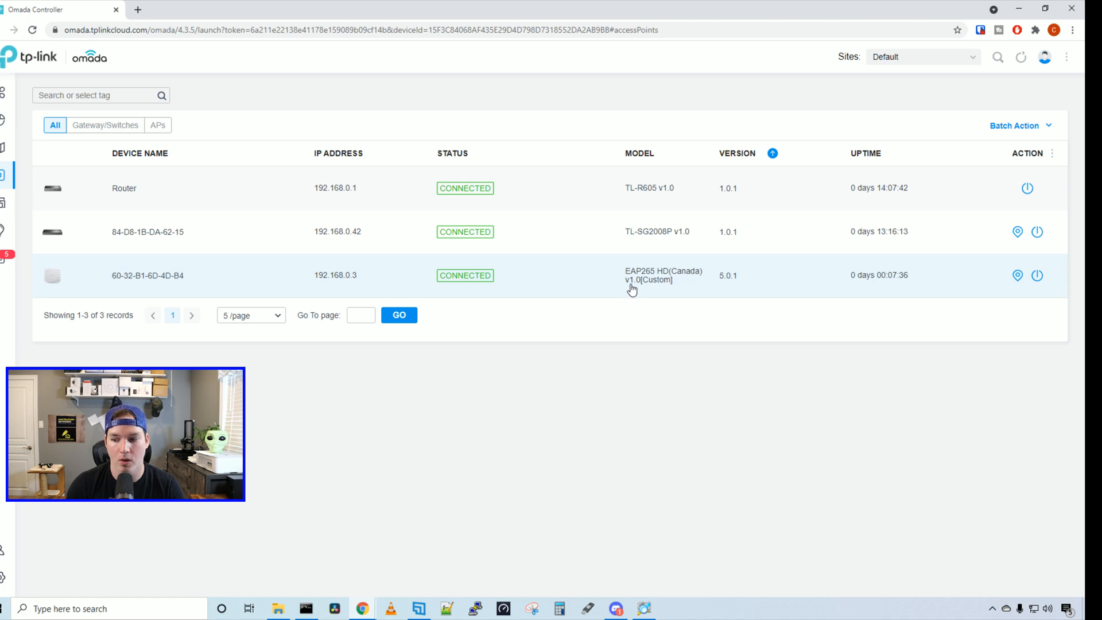
pyautogui.moveTo(728, 285)
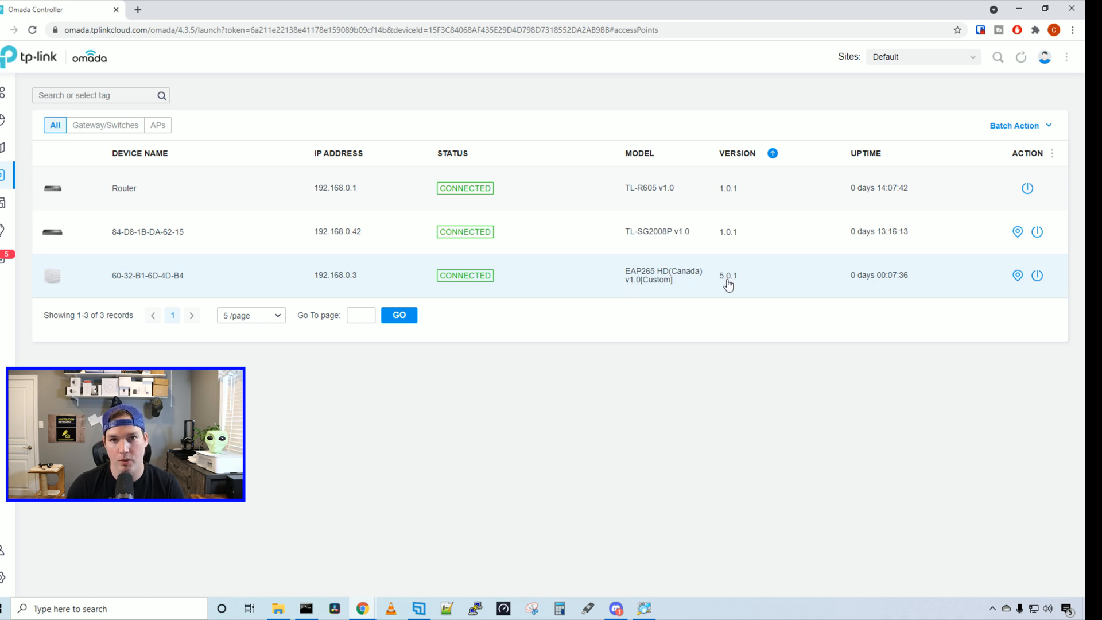
pyautogui.moveTo(864, 275)
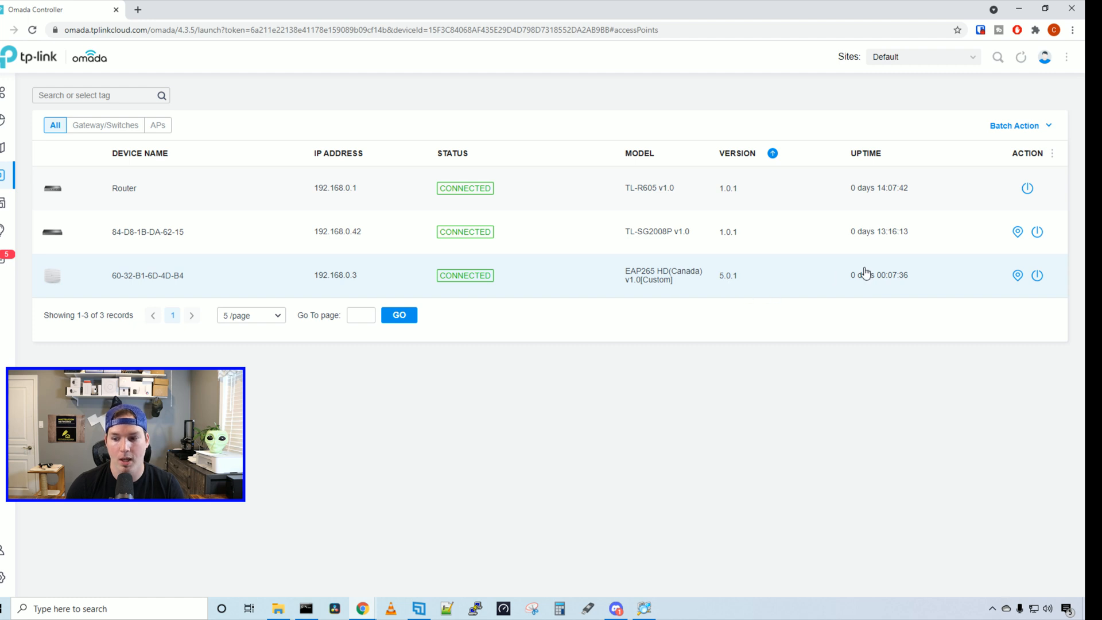
pyautogui.moveTo(873, 276)
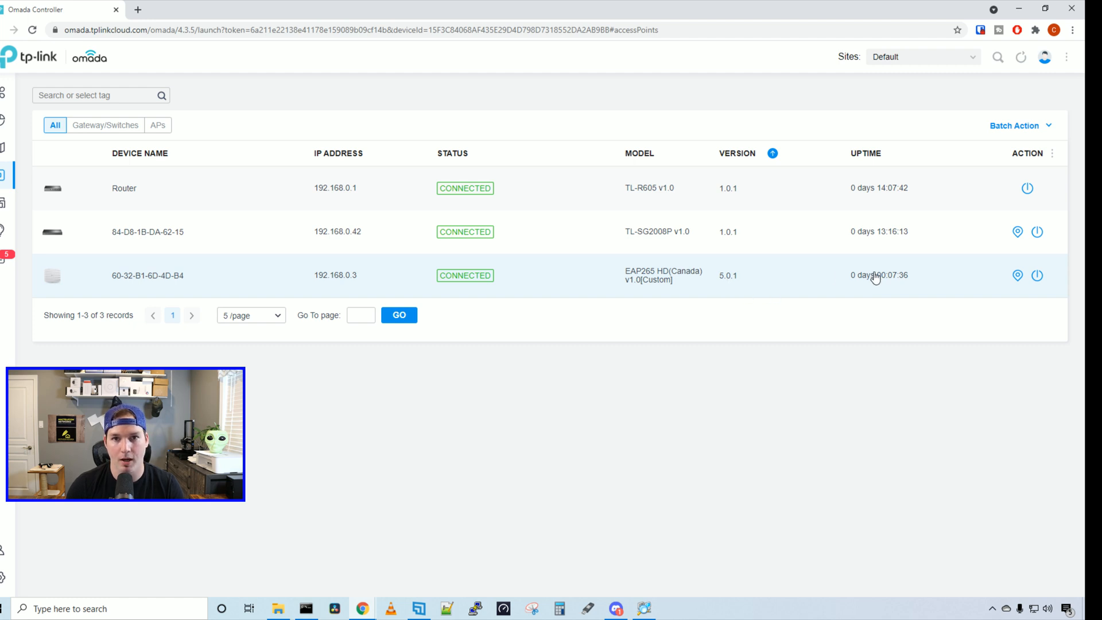
pyautogui.moveTo(1017, 274)
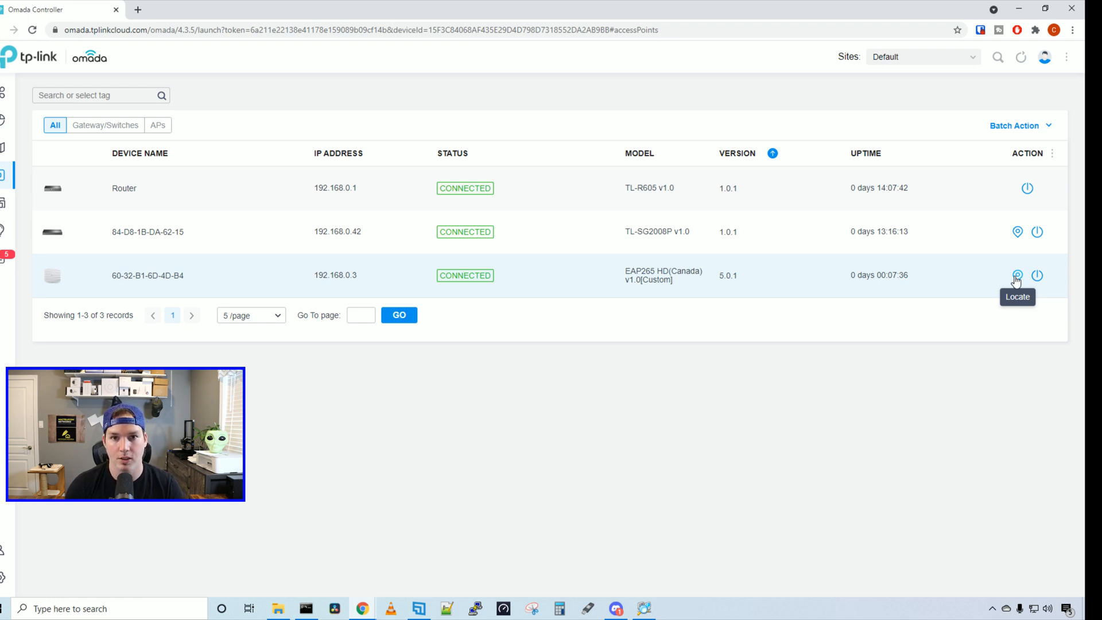
pyautogui.moveTo(1037, 276)
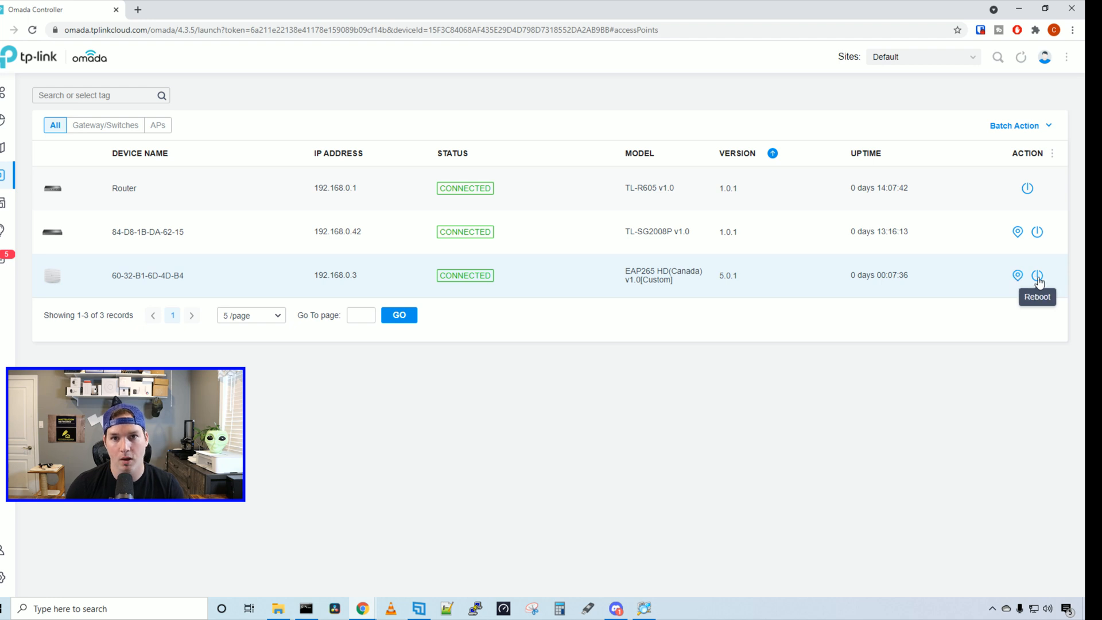
pyautogui.moveTo(652, 296)
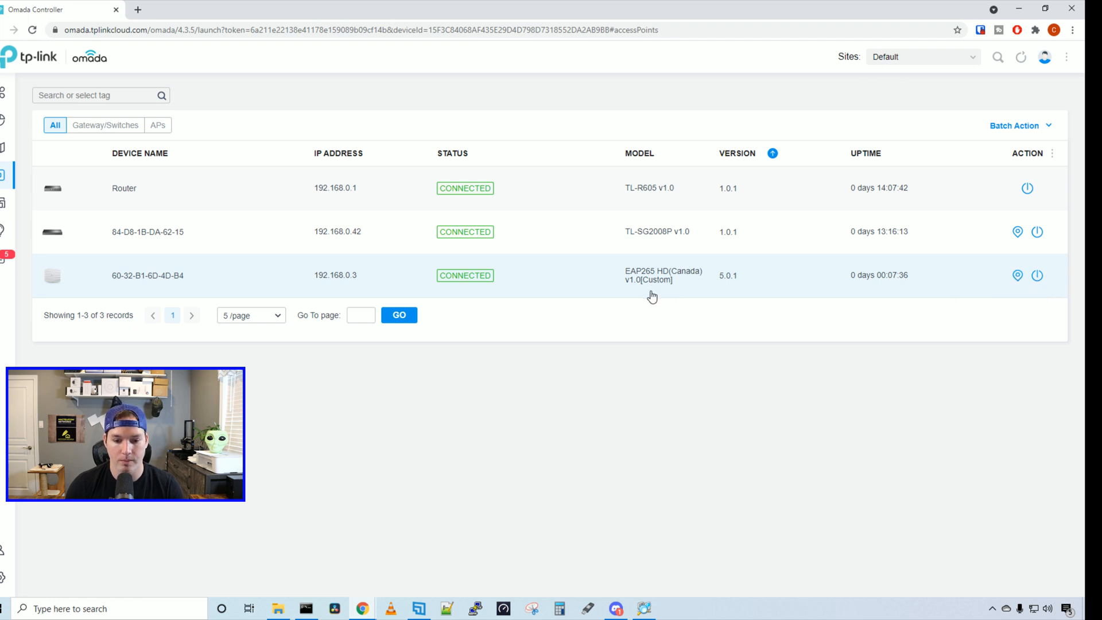
# Show the EAP265 HD's details with 2.4G/5G utilization and LAN packet statistics
pyautogui.click(147, 274)
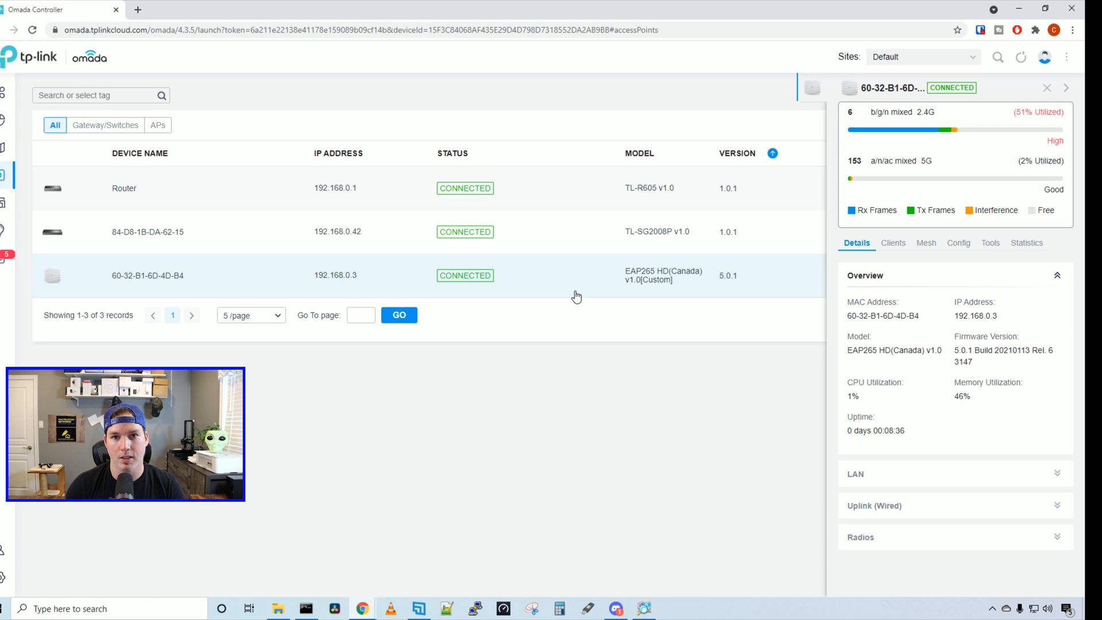
pyautogui.moveTo(946, 108)
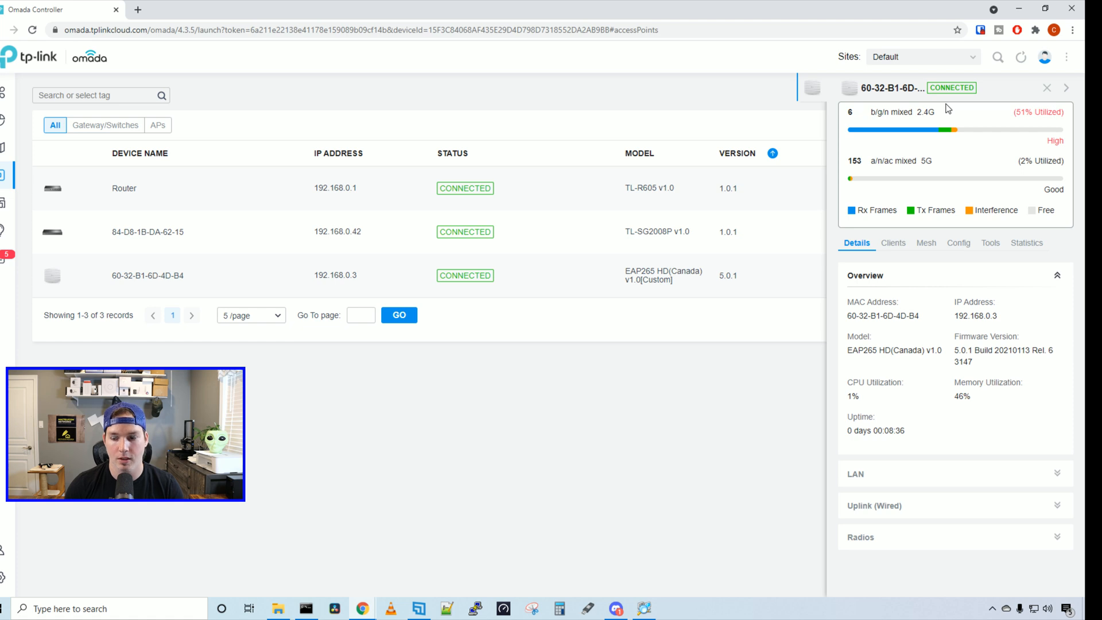
pyautogui.moveTo(966, 119)
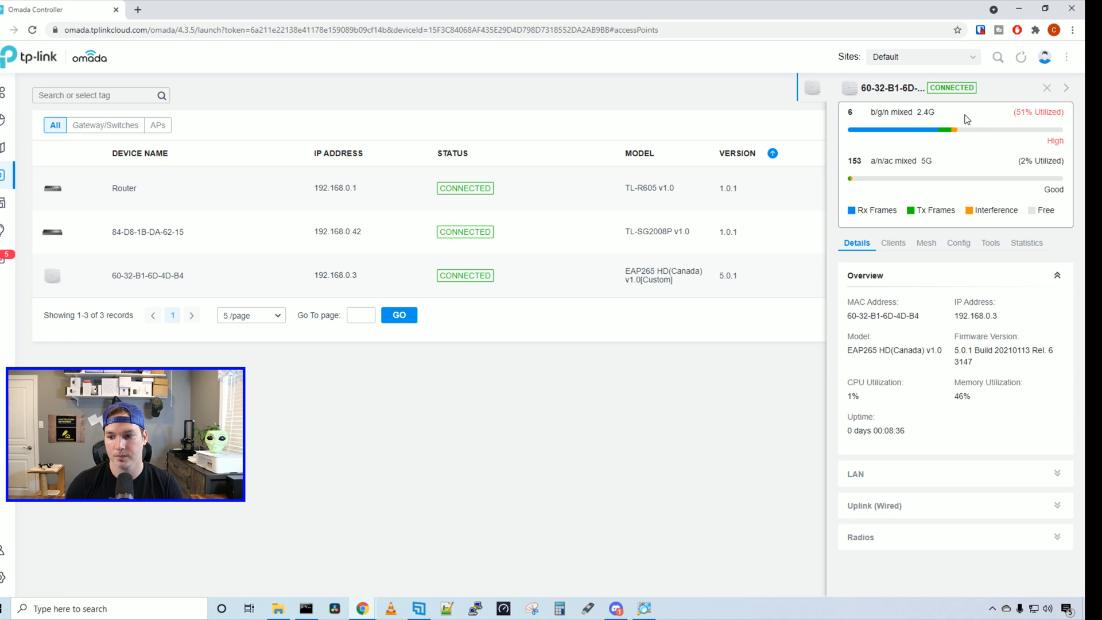
pyautogui.moveTo(871, 290)
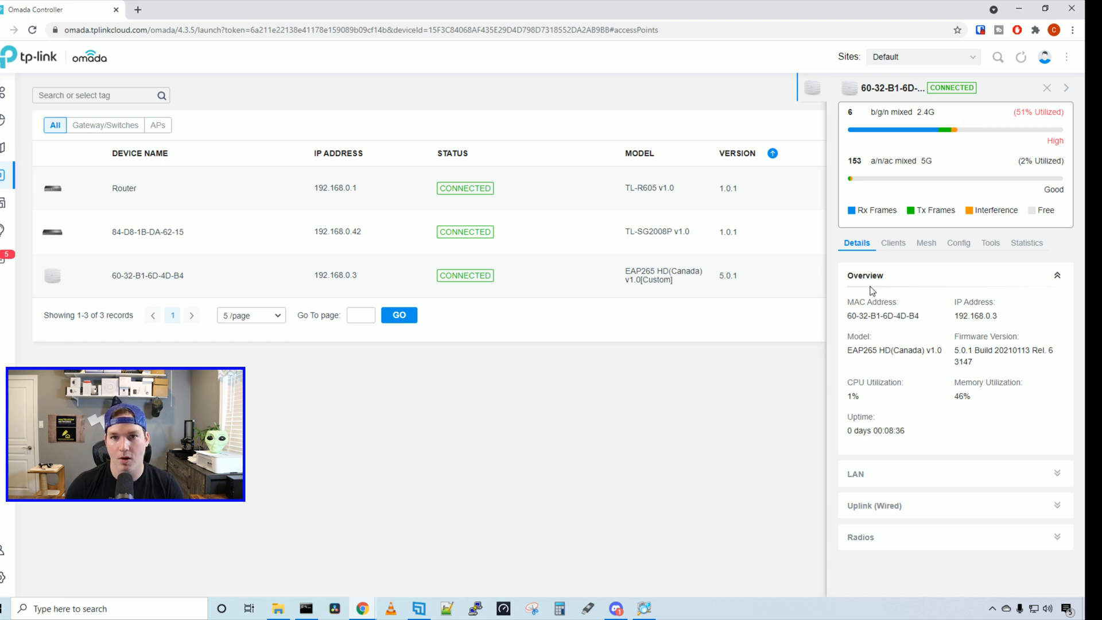
pyautogui.moveTo(914, 374)
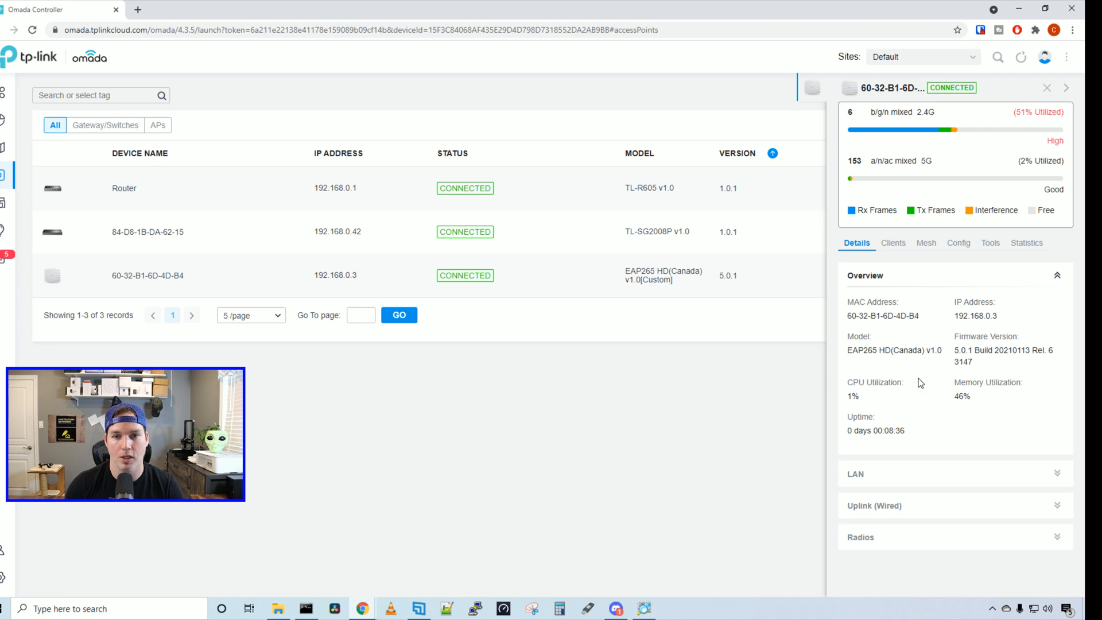
pyautogui.moveTo(975, 398)
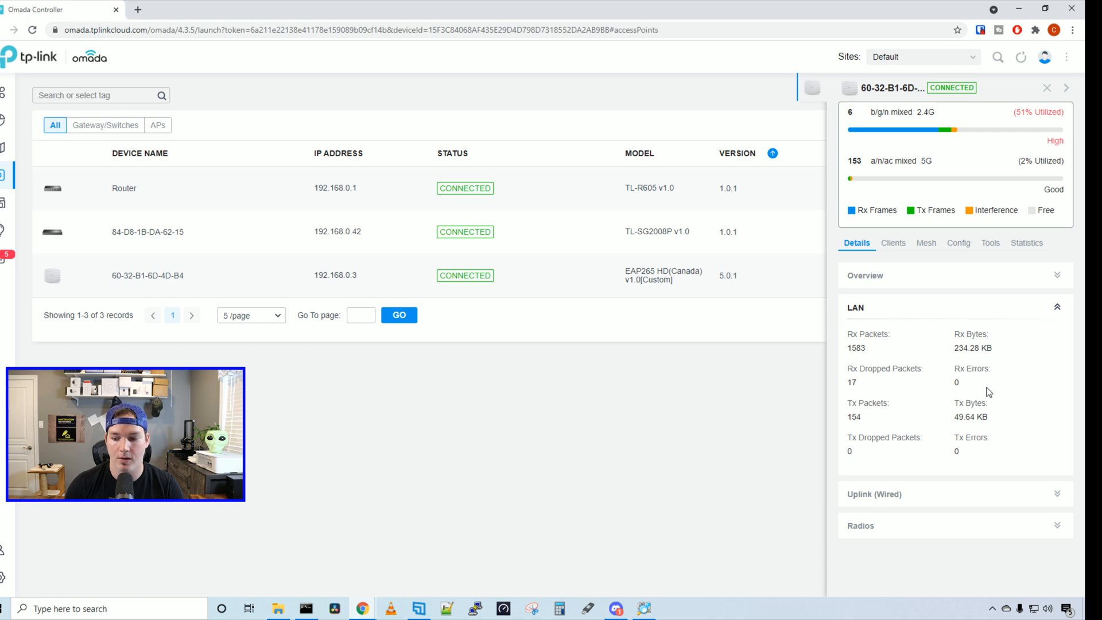
pyautogui.moveTo(999, 410)
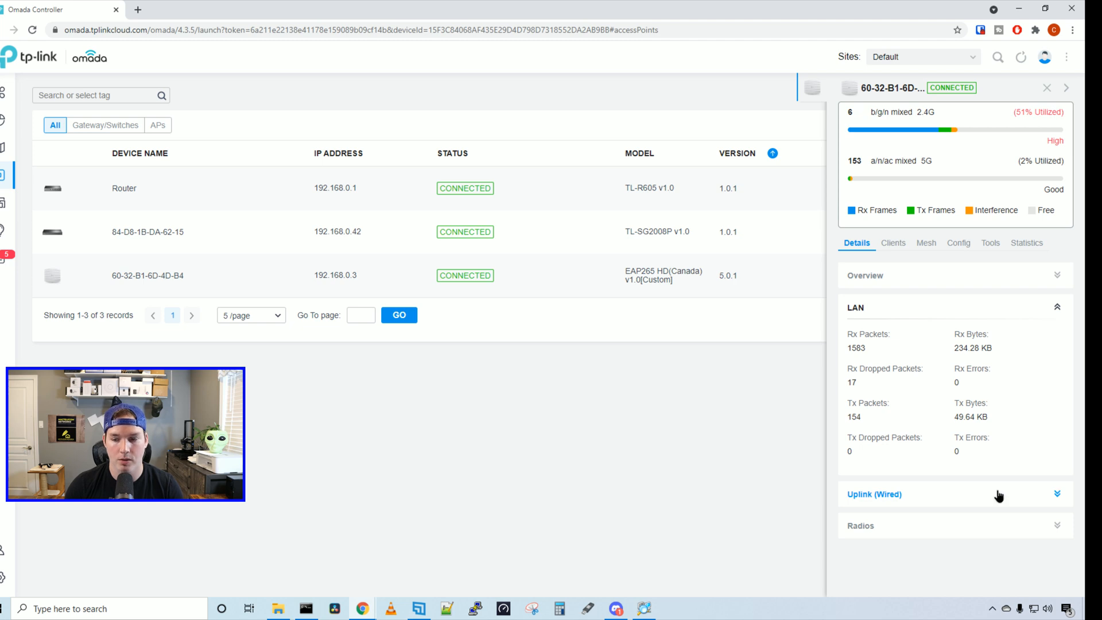
# Review the AP's wired uplink, 2.4GHz and 5GHz radio stats, clients and mesh status
pyautogui.click(874, 494)
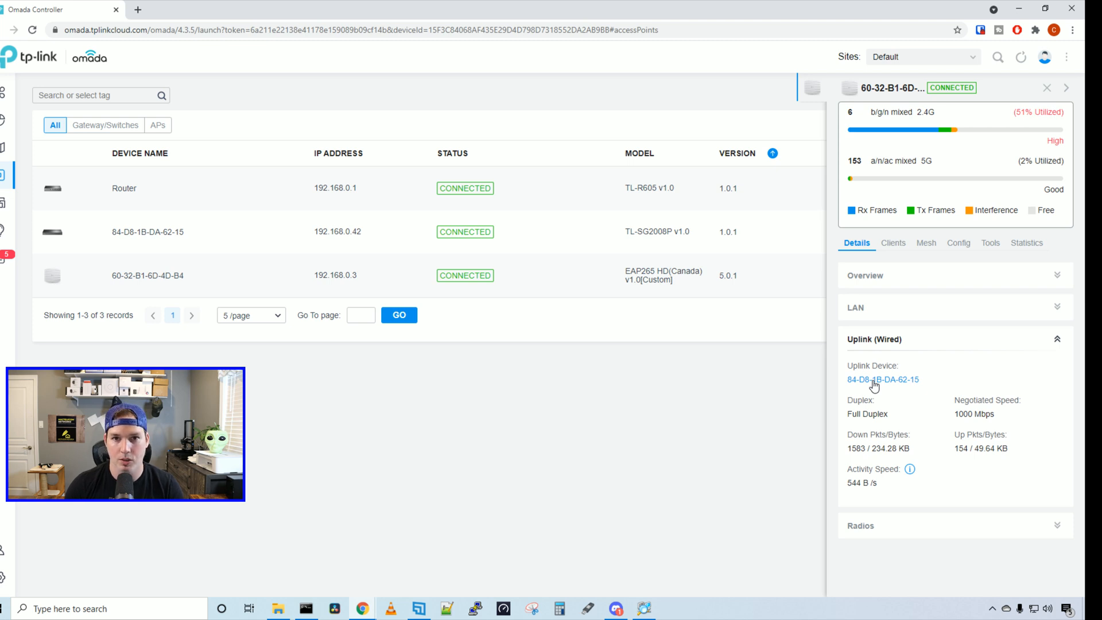
pyautogui.moveTo(876, 399)
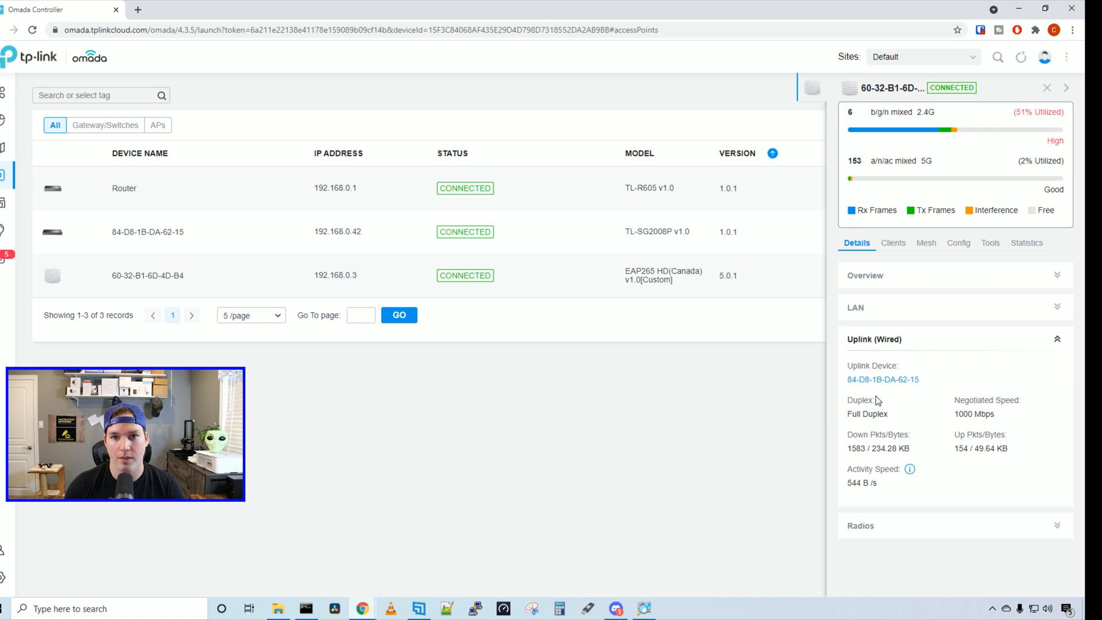
pyautogui.click(859, 525)
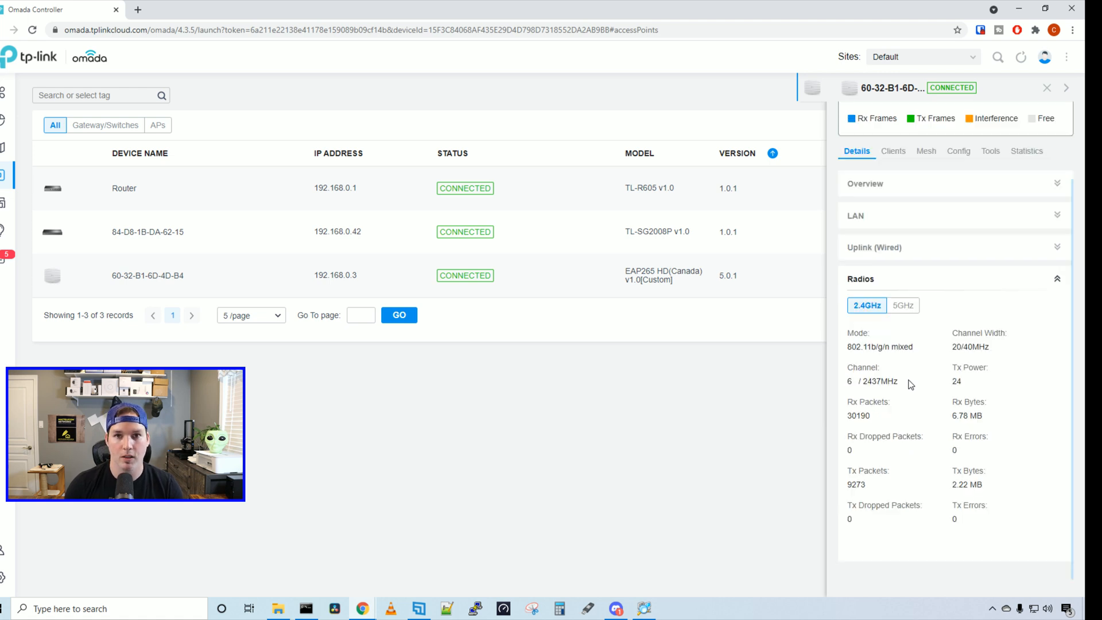
pyautogui.moveTo(1013, 420)
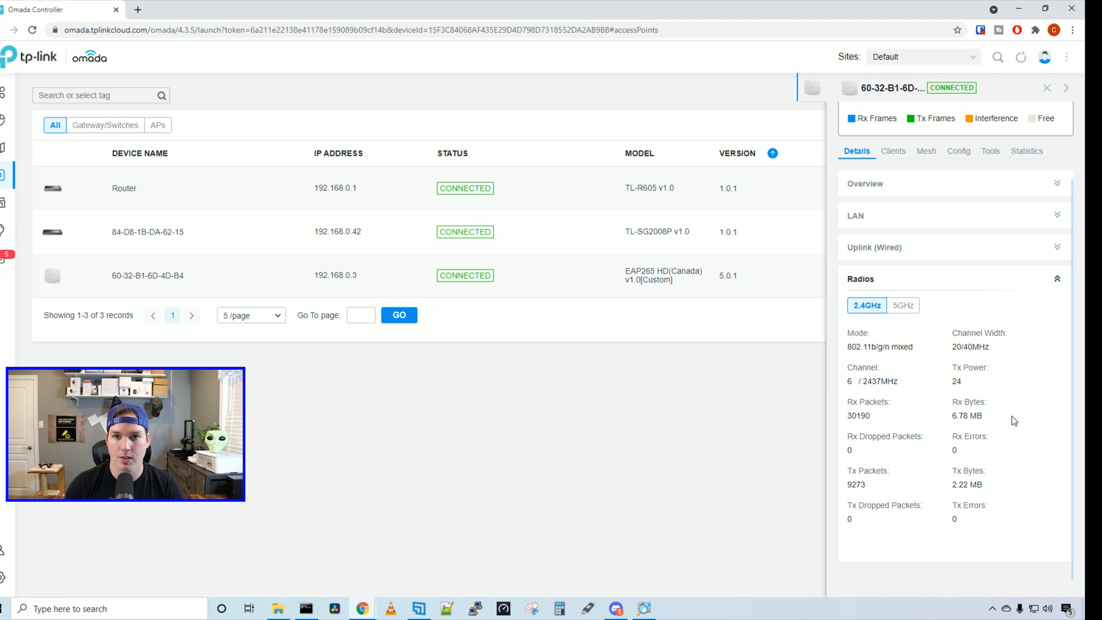
pyautogui.click(903, 305)
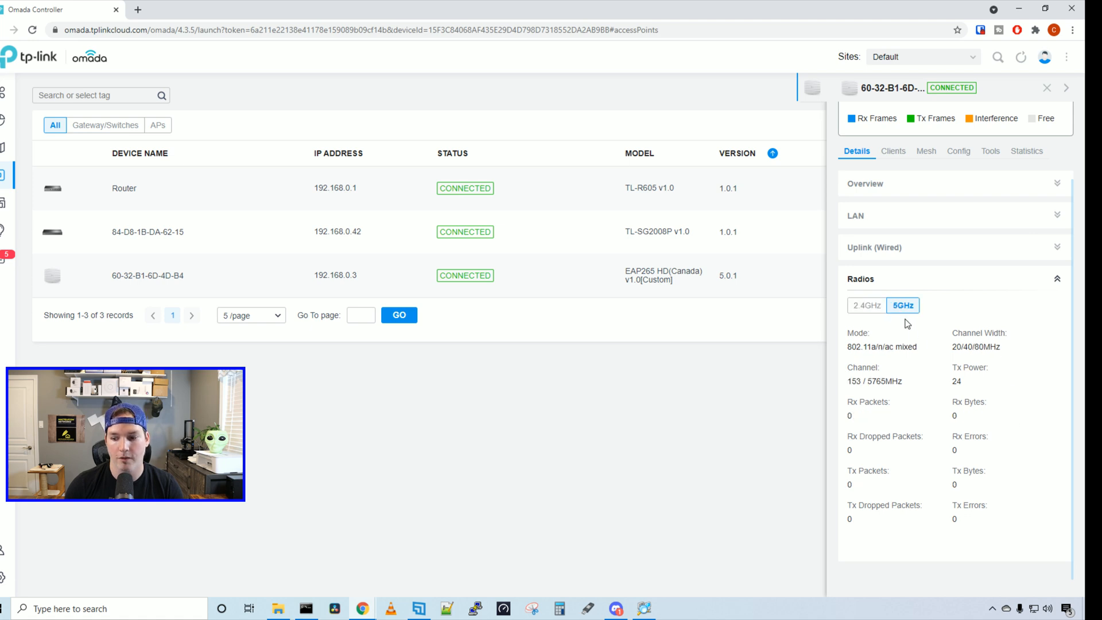
pyautogui.click(893, 242)
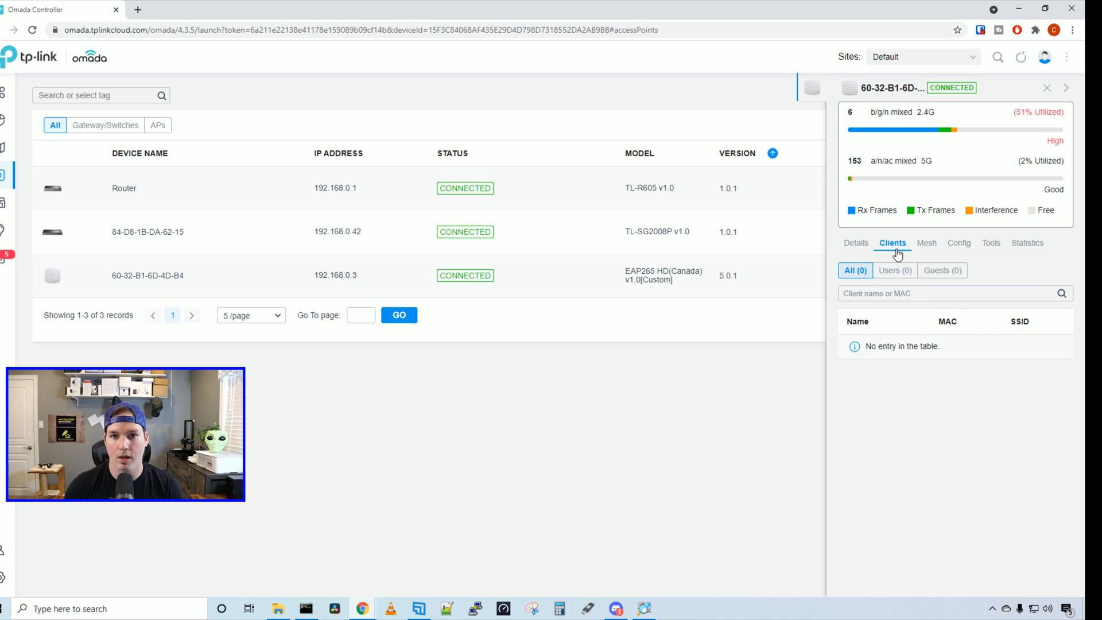
pyautogui.moveTo(909, 358)
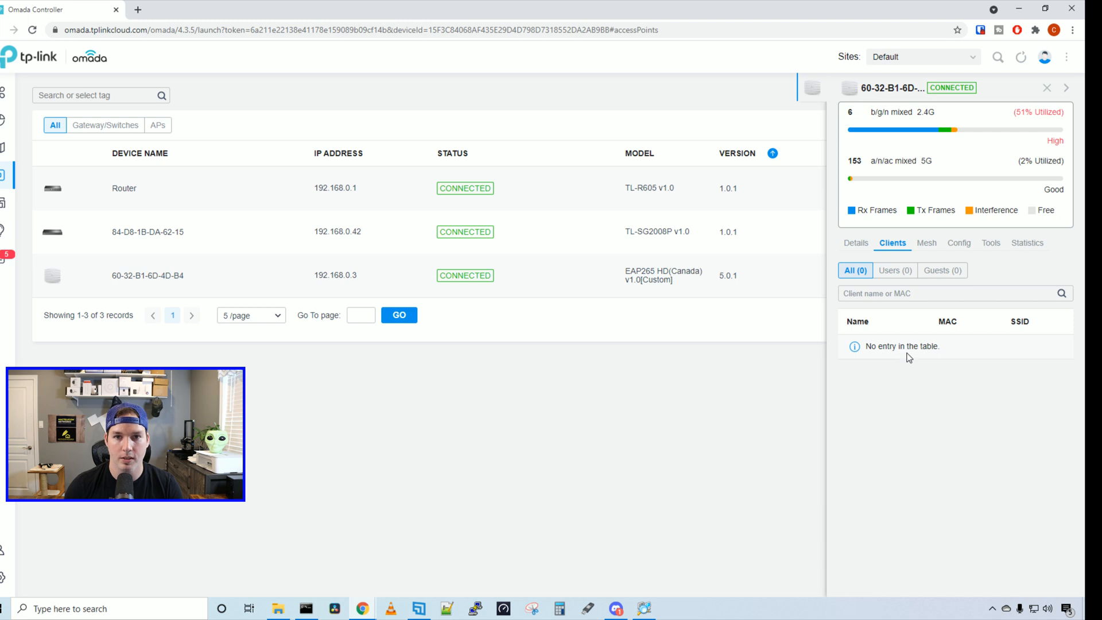
pyautogui.click(925, 242)
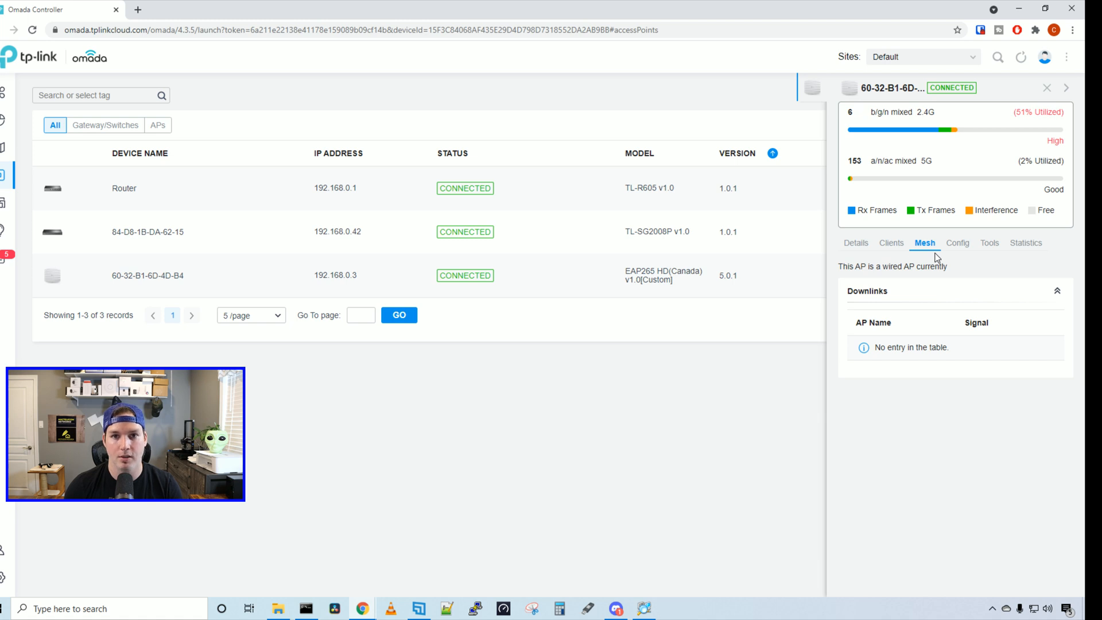
# Rename the access point EAPHD, choose Static IP mode and show its 2.4GHz radio settings
pyautogui.click(957, 242)
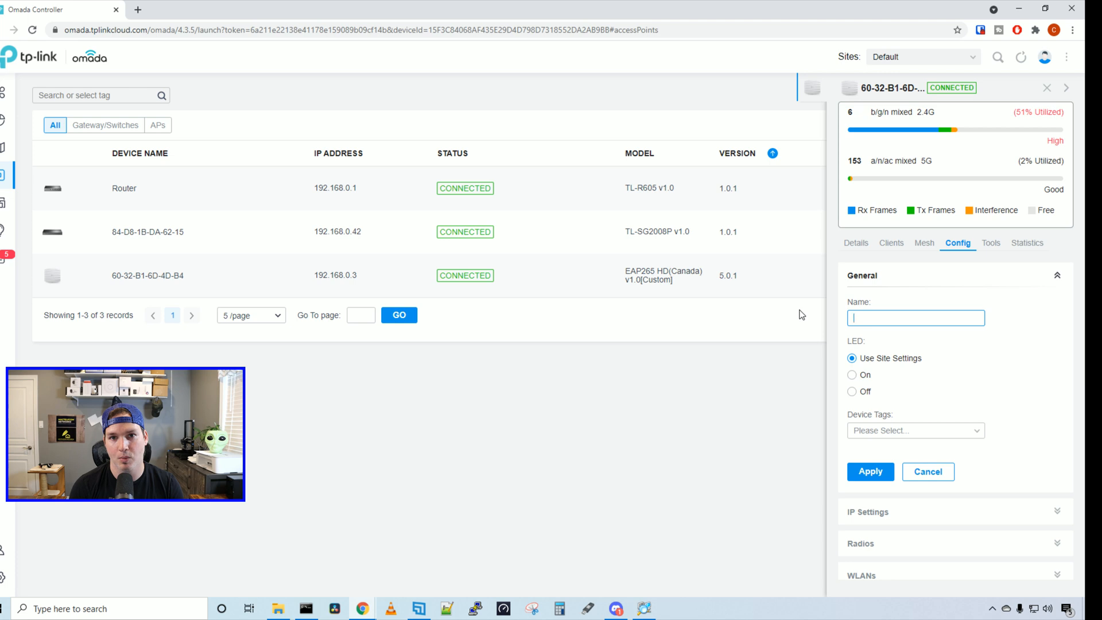
pyautogui.write('EAP')
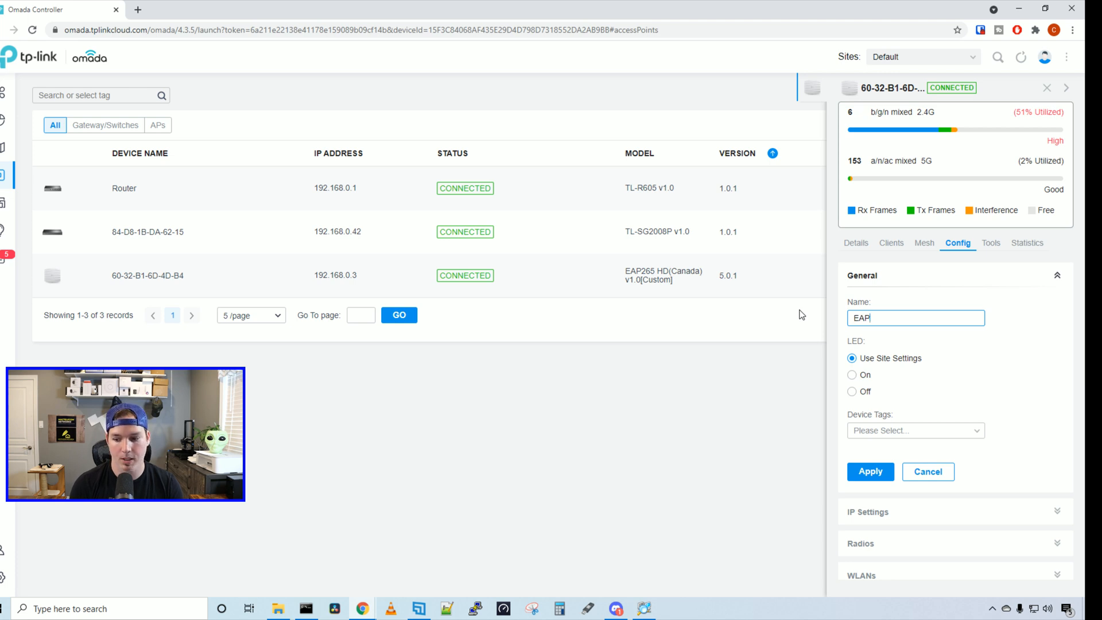
pyautogui.write('HD')
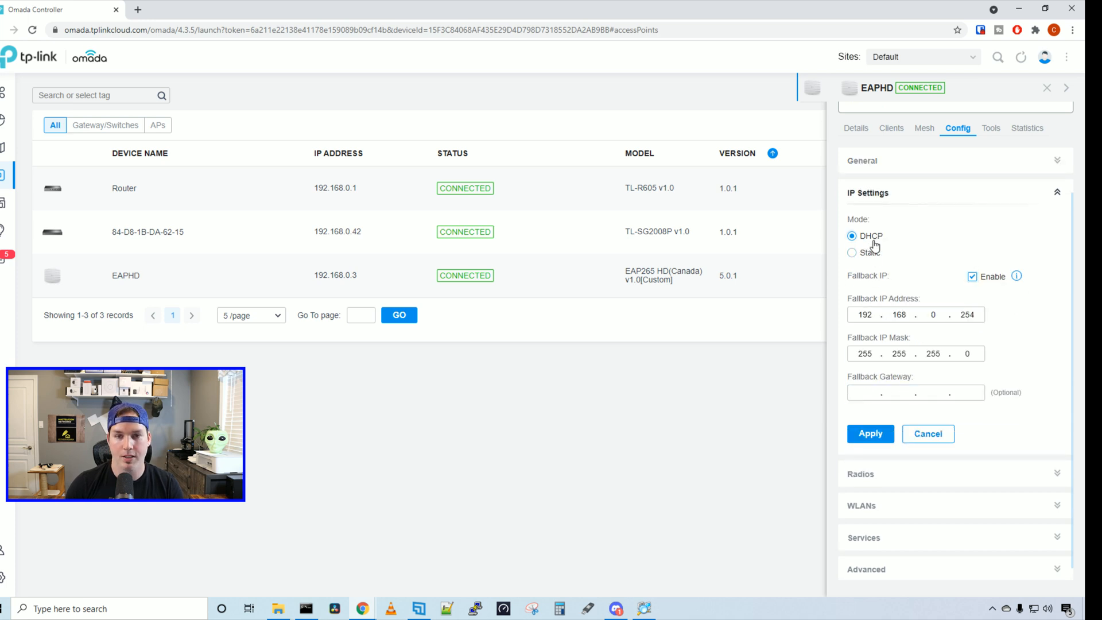
pyautogui.click(850, 253)
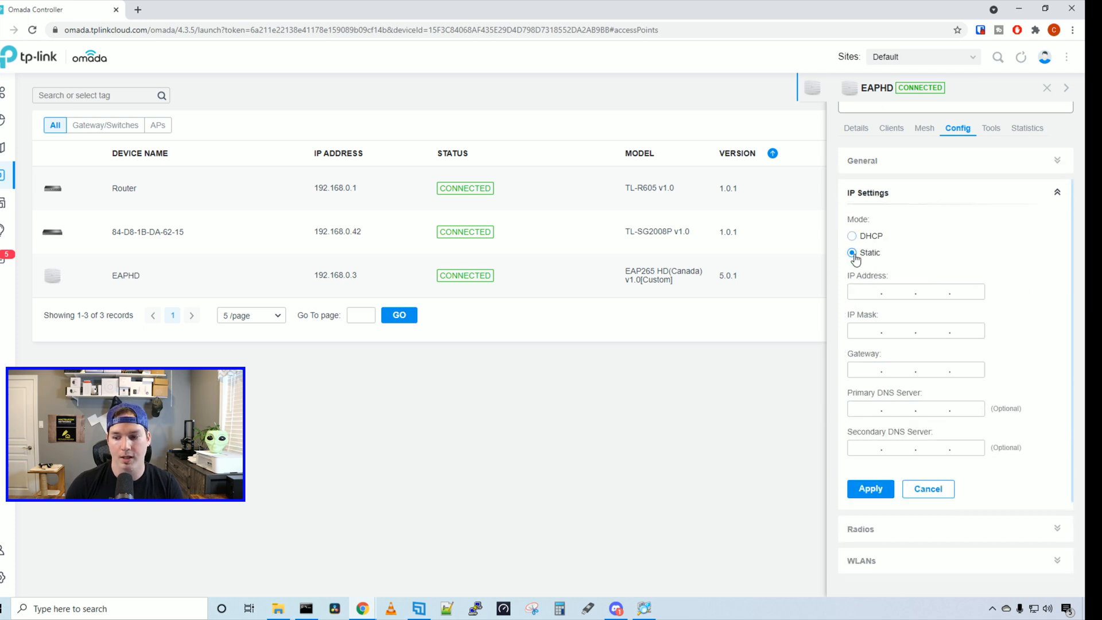
pyautogui.click(852, 235)
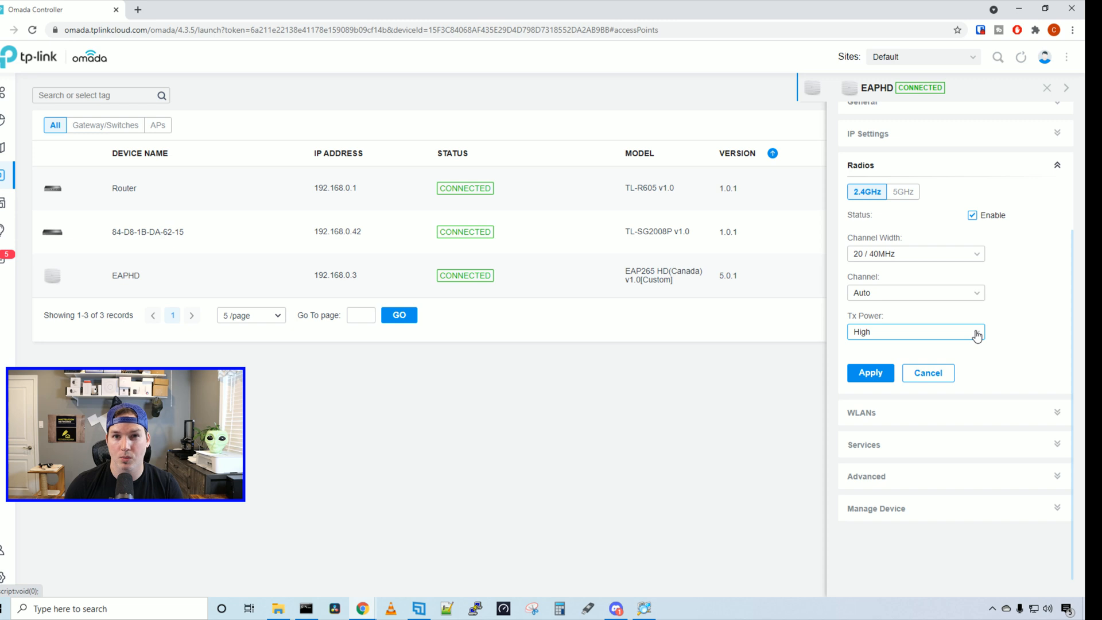
# Browse channel width options, WLANs, services and Manage Device without changing anything
pyautogui.scroll(3)
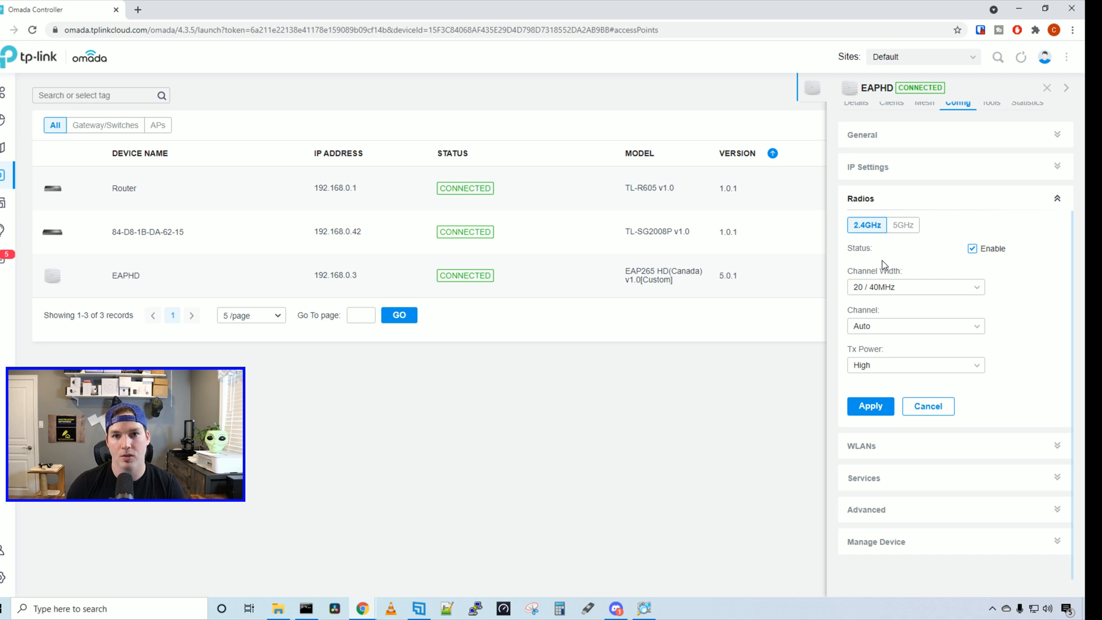
pyautogui.click(915, 287)
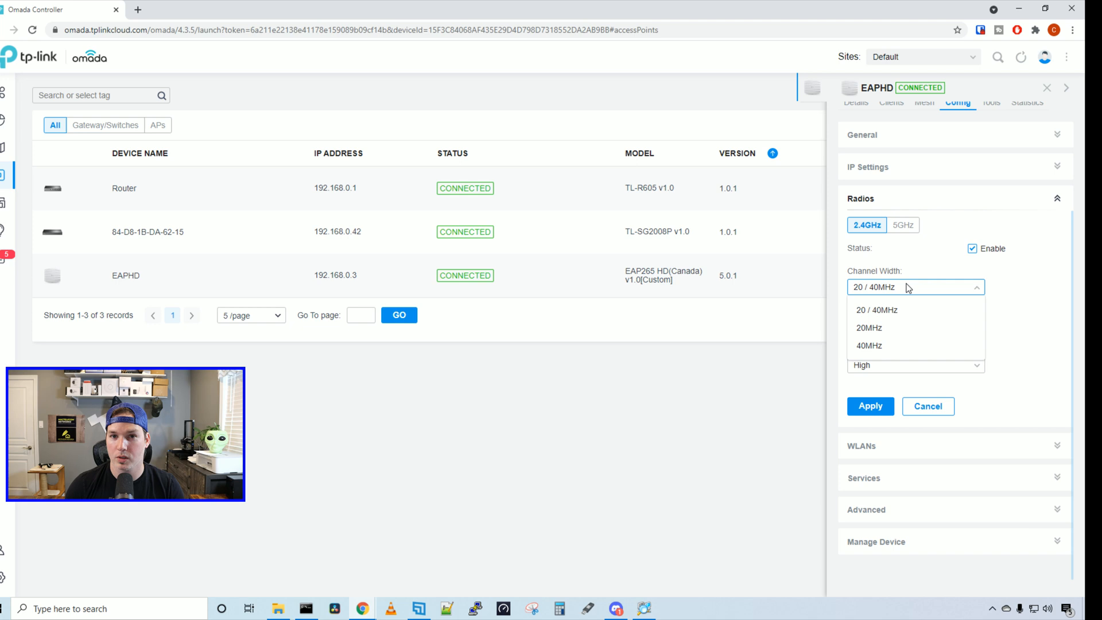
pyautogui.click(876, 309)
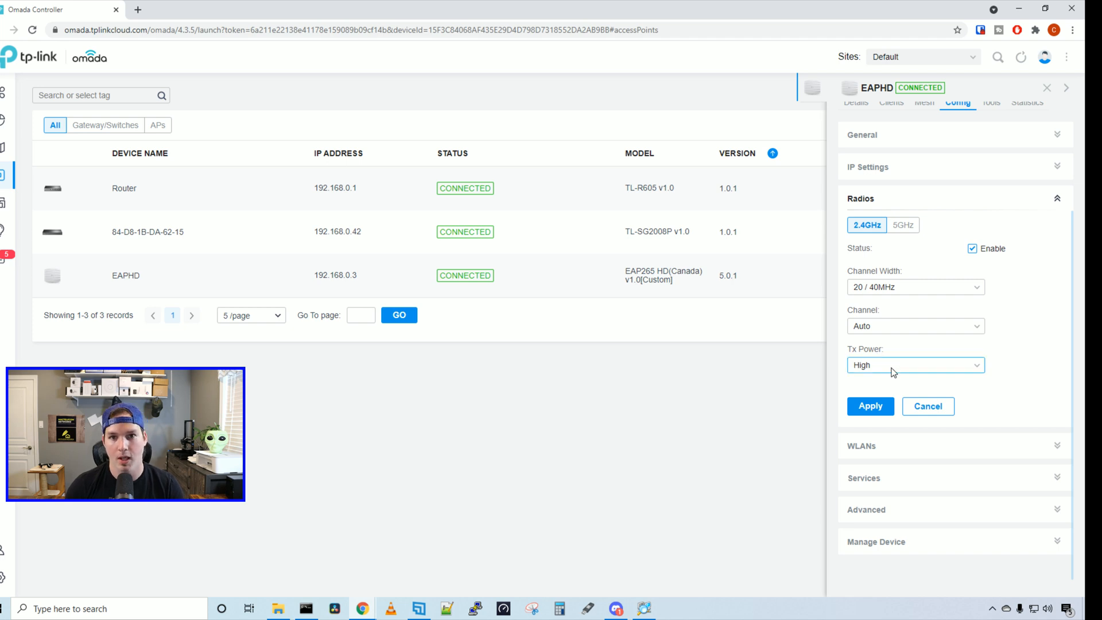
pyautogui.click(902, 225)
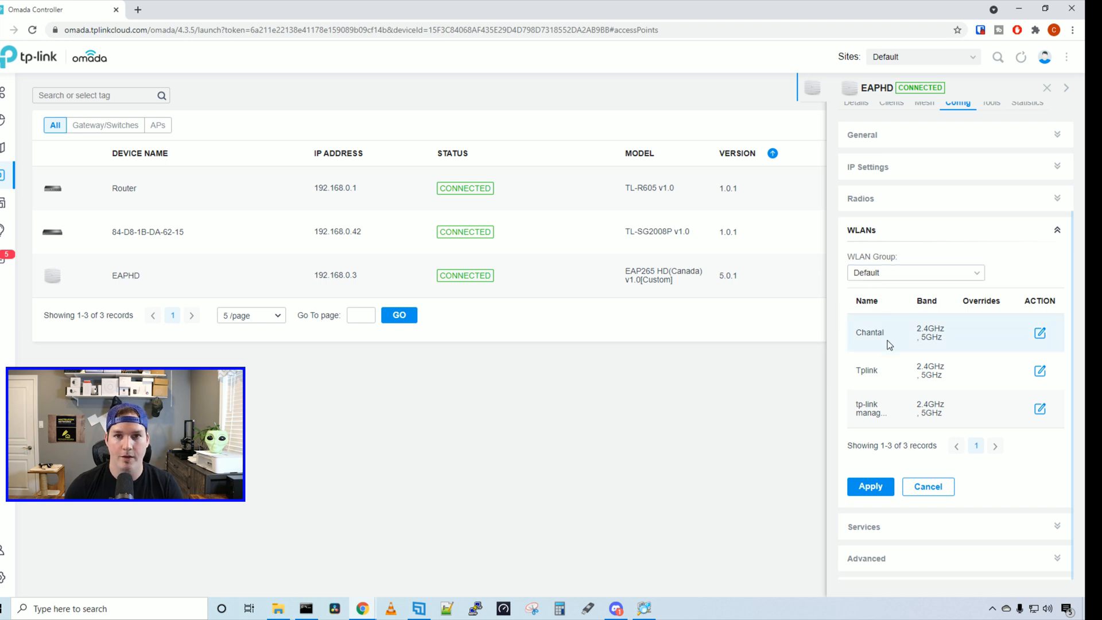
pyautogui.moveTo(894, 409)
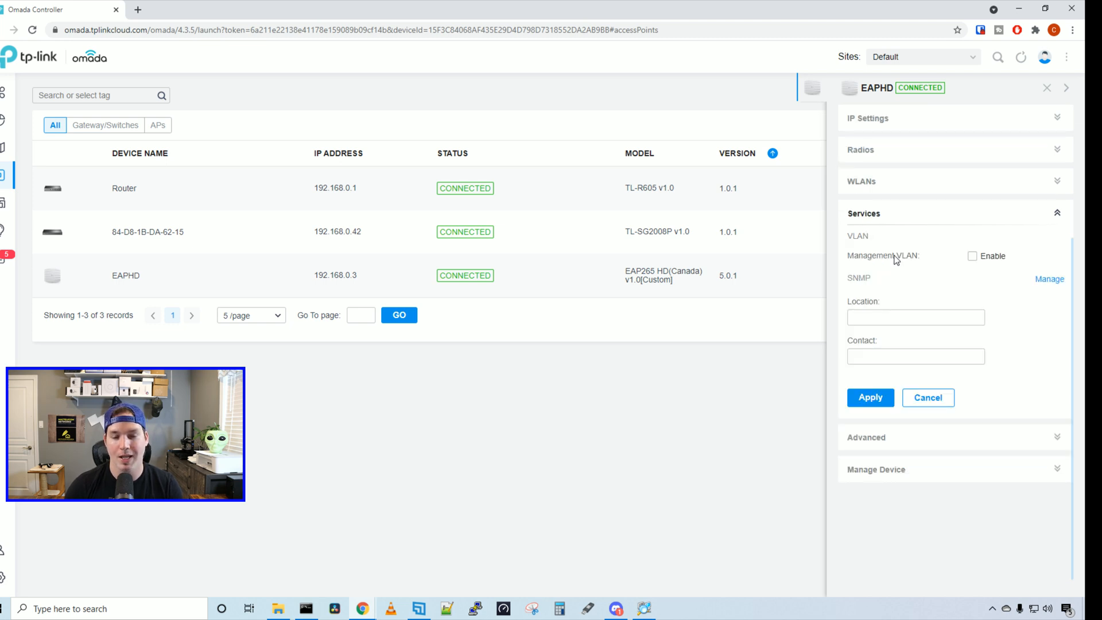
pyautogui.moveTo(963, 261)
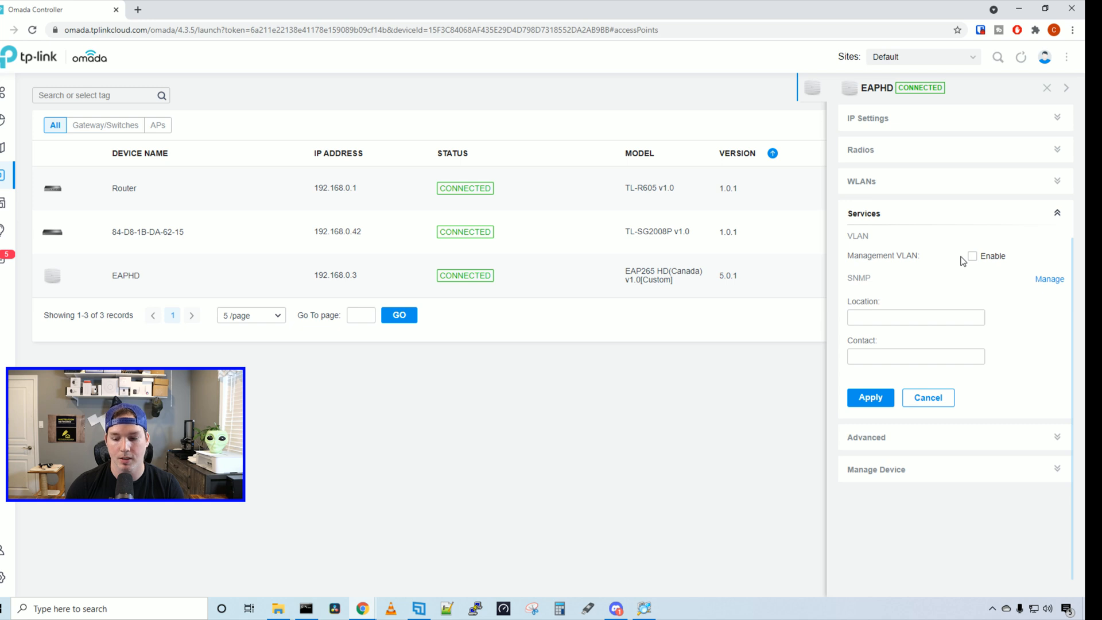
pyautogui.click(867, 437)
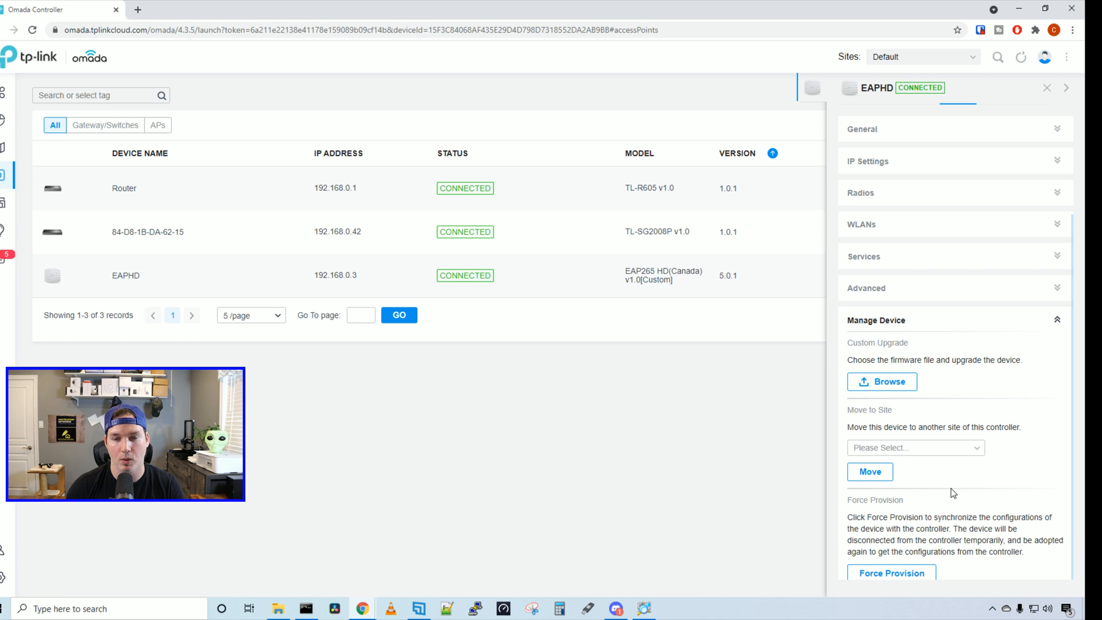
pyautogui.click(989, 242)
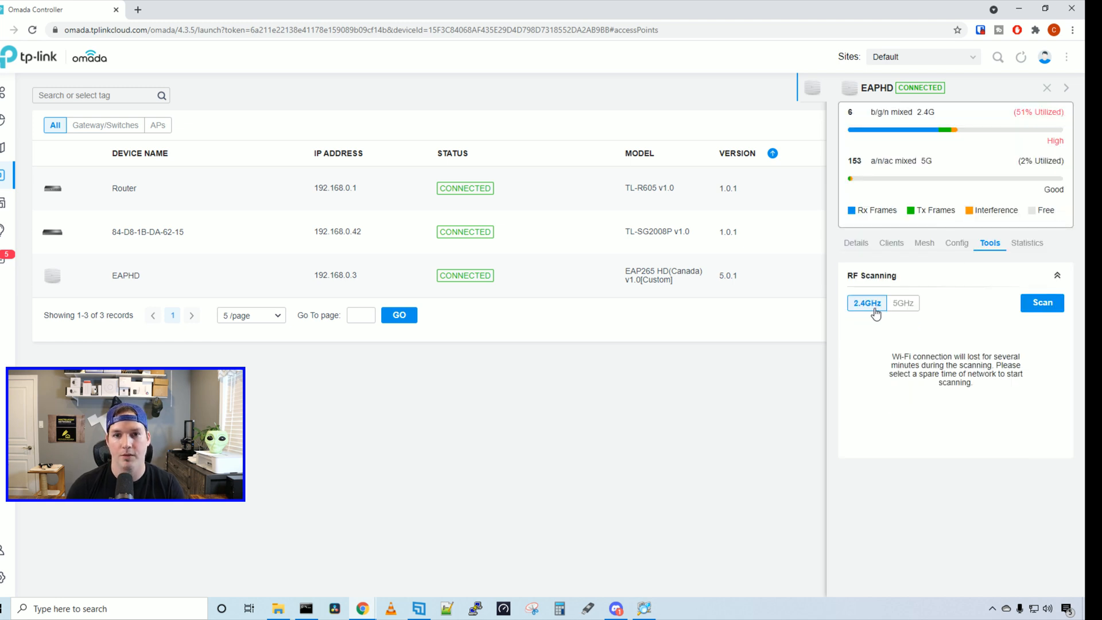
pyautogui.moveTo(876, 312)
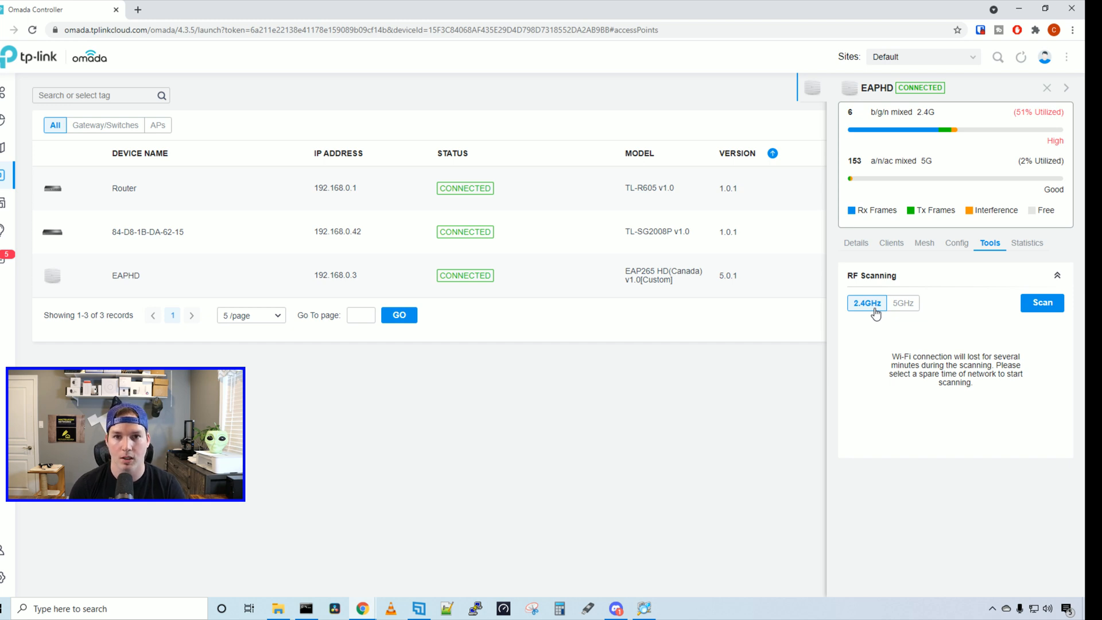
# Review EAPHD's CPU/memory, channel utilization and dropped-packet statistics charts
pyautogui.click(1026, 242)
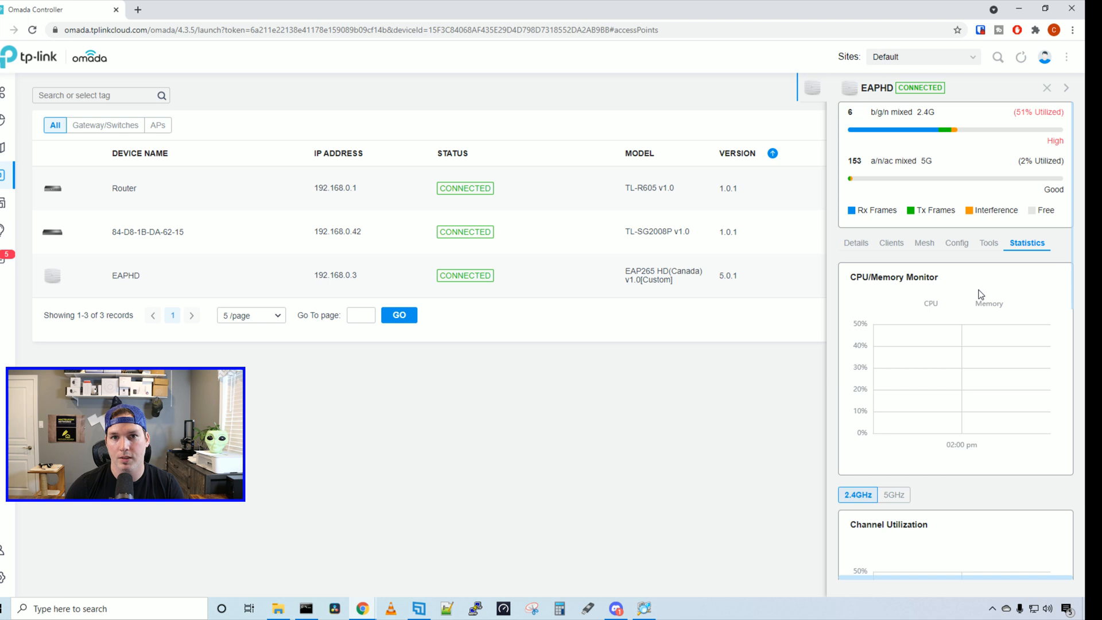
pyautogui.scroll(-3)
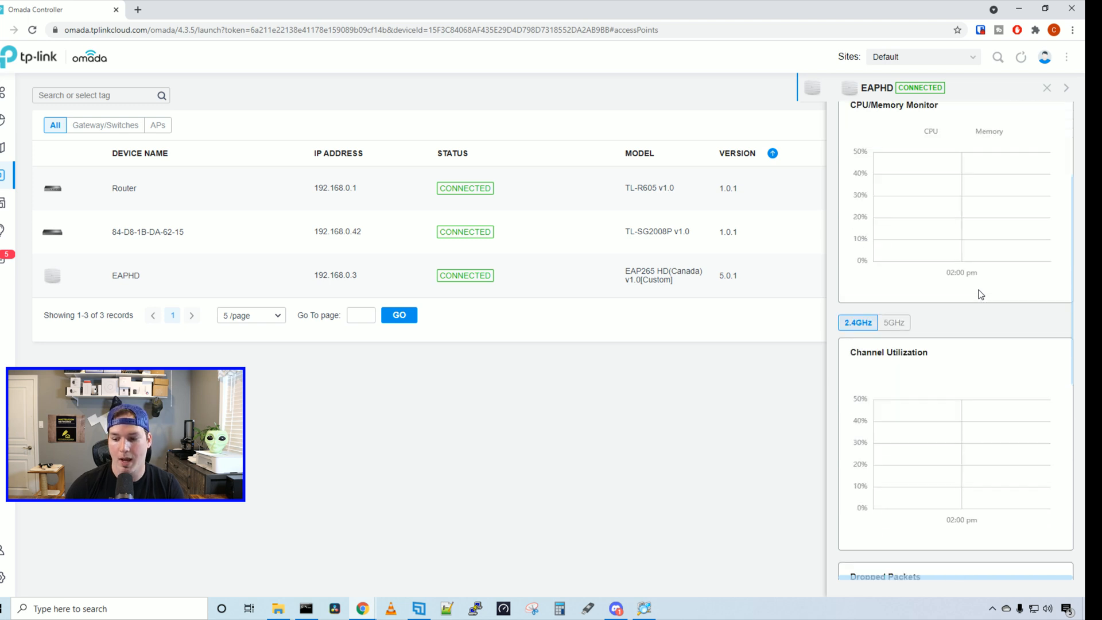
pyautogui.scroll(-3)
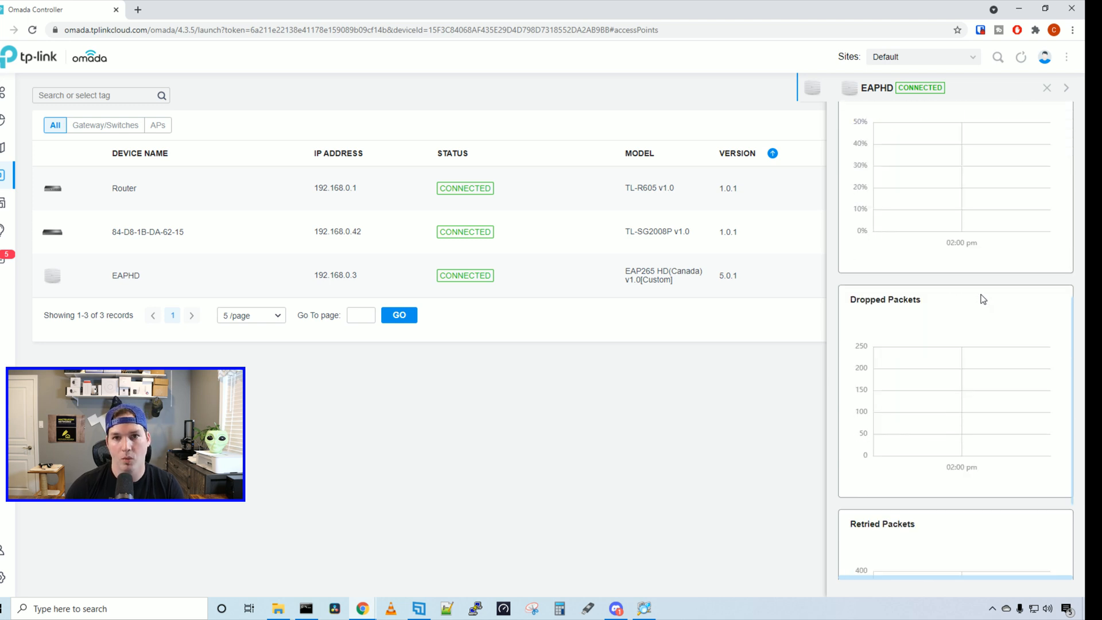
pyautogui.scroll(-3)
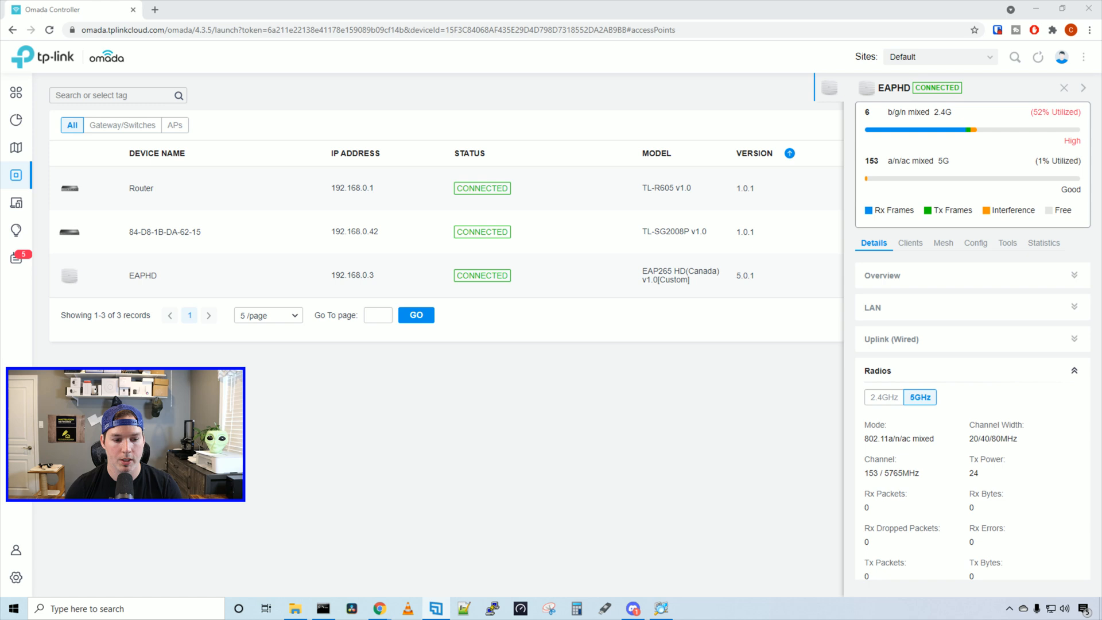
pyautogui.click(15, 577)
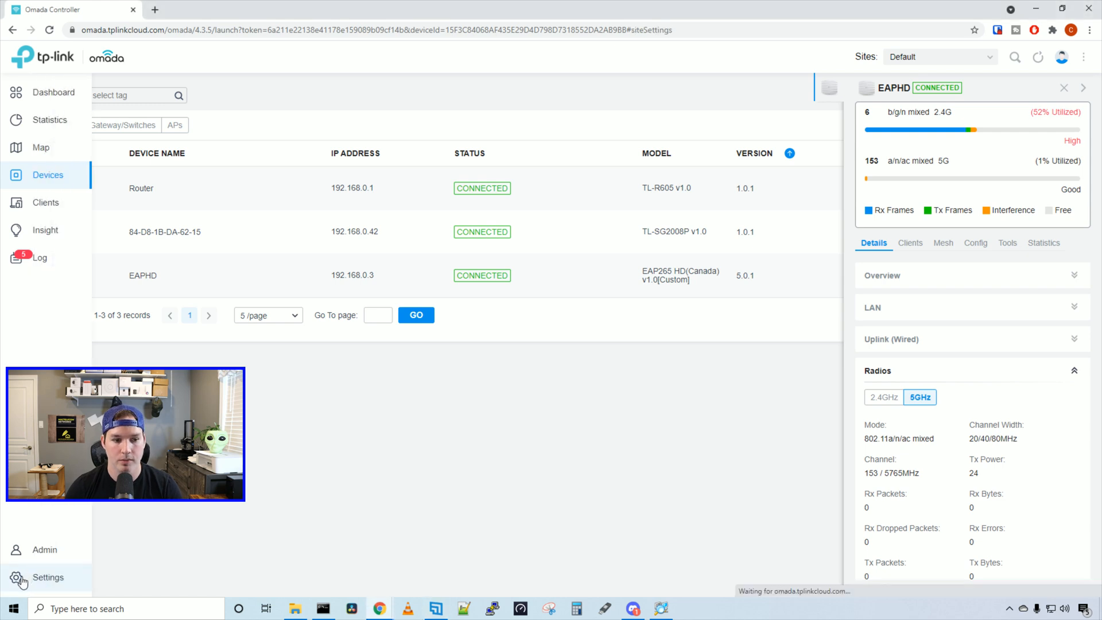
# Start a new wired LAN under Wired Networks named HD TEST
pyautogui.click(48, 577)
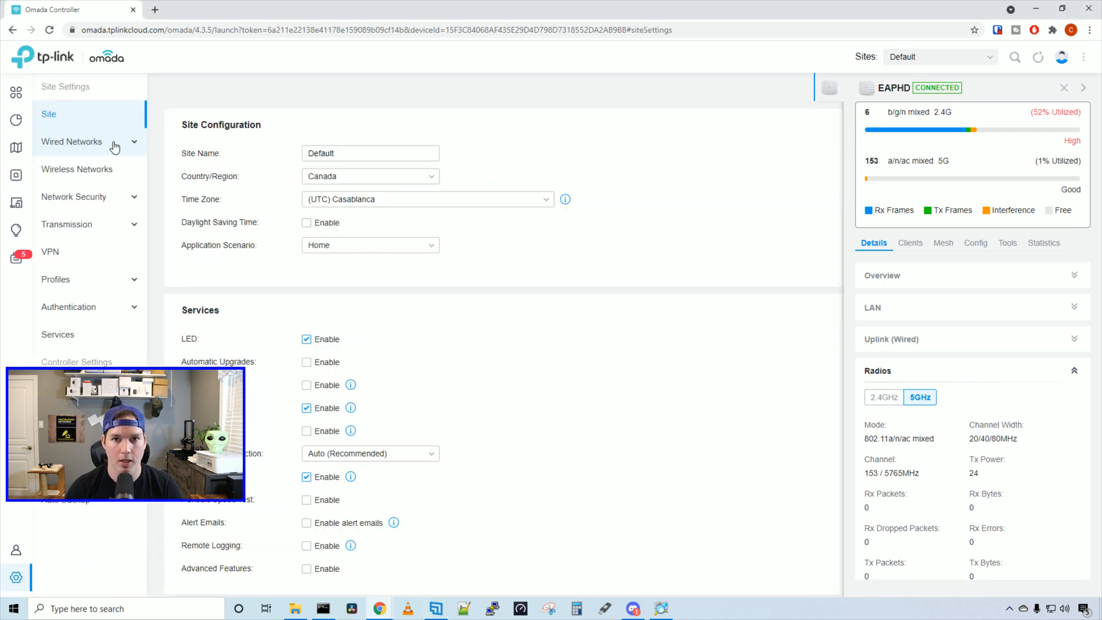
pyautogui.click(71, 141)
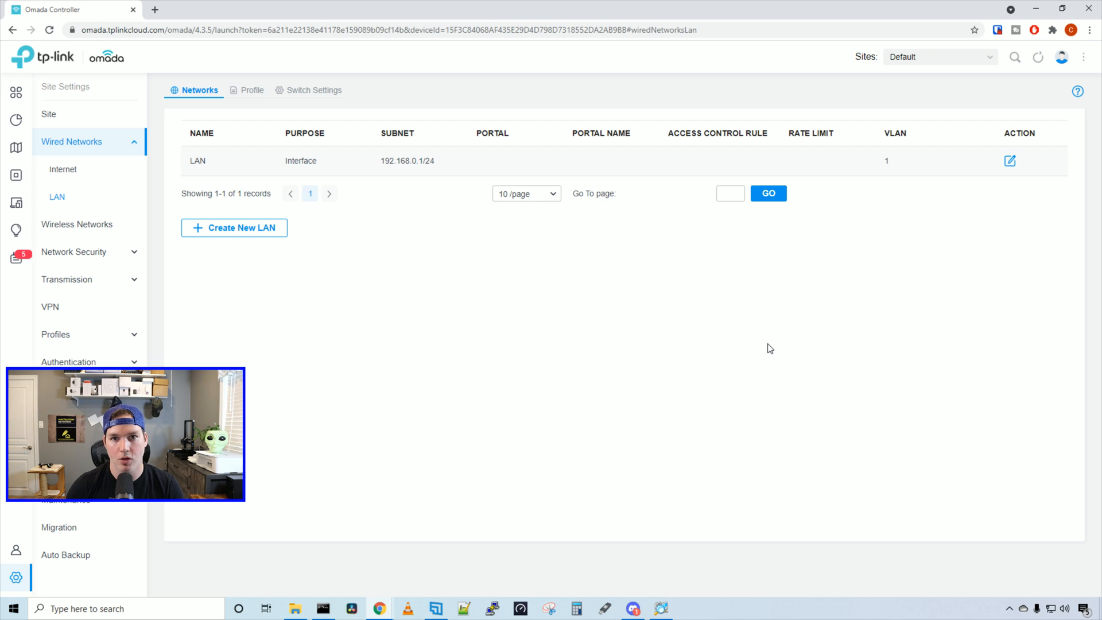
pyautogui.click(234, 227)
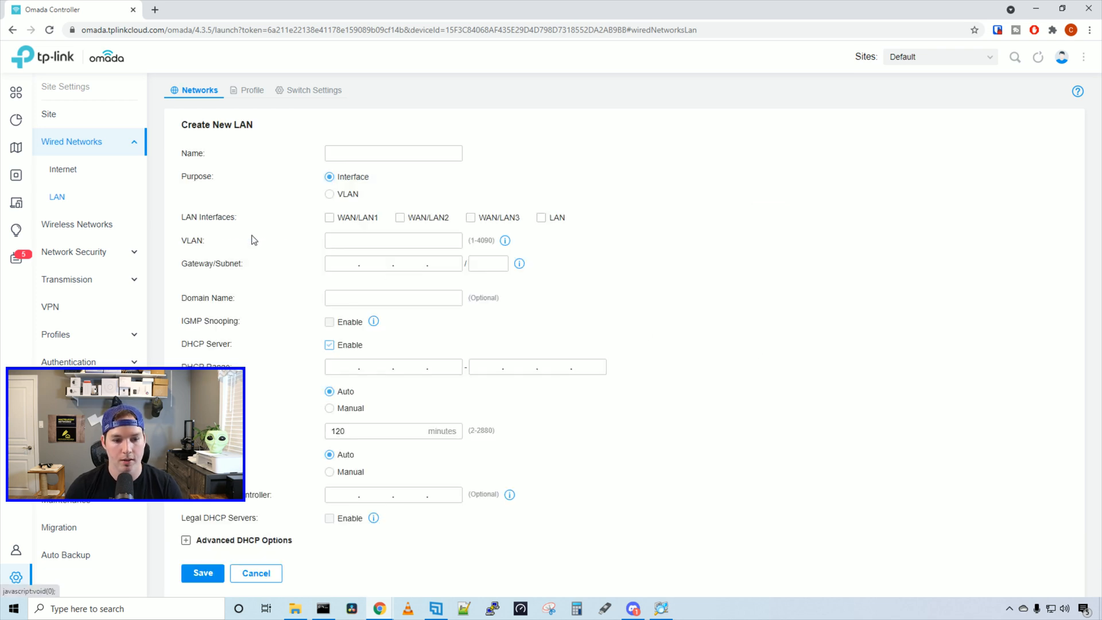
pyautogui.click(392, 152)
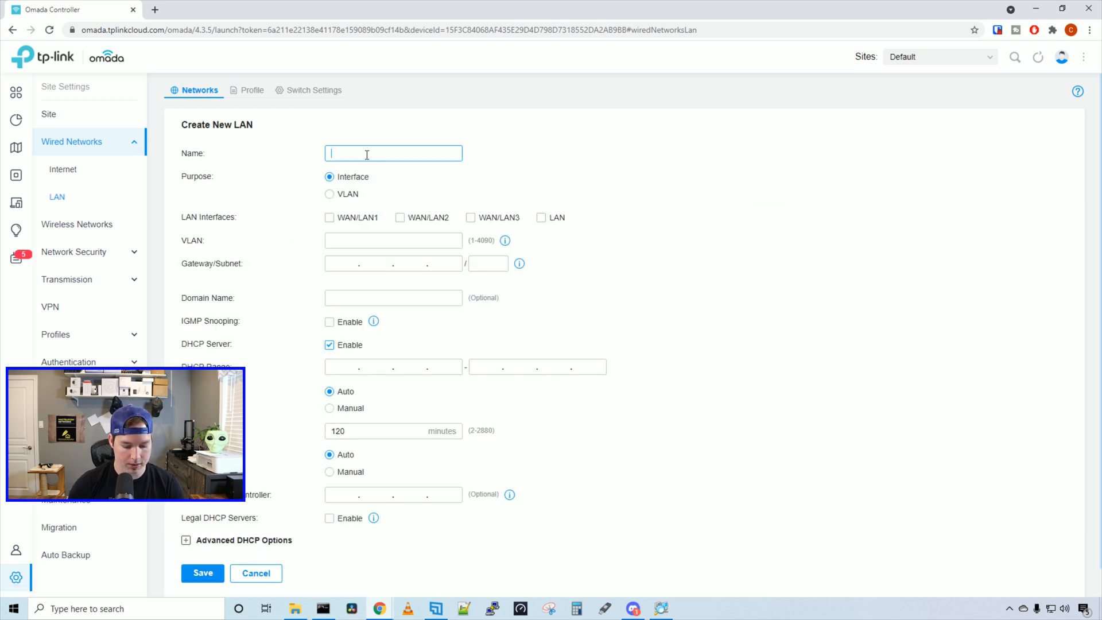
pyautogui.write('HD TEST')
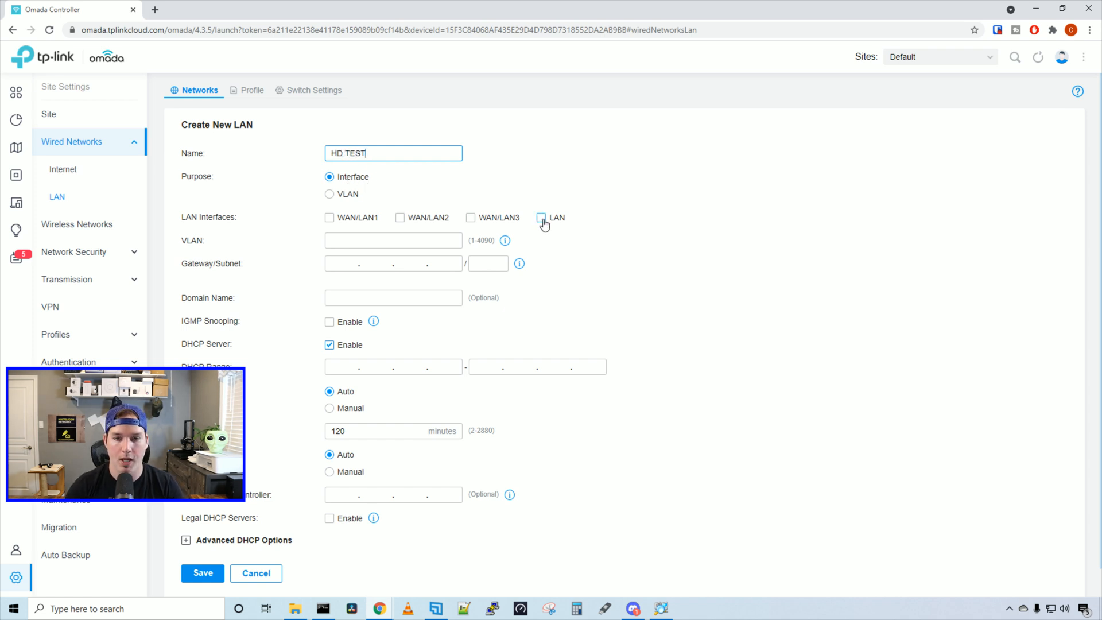
# Assign the LAN interface, VLAN 100 and gateway 192.168.100.1/24, update DHCP range and save
pyautogui.click(540, 217)
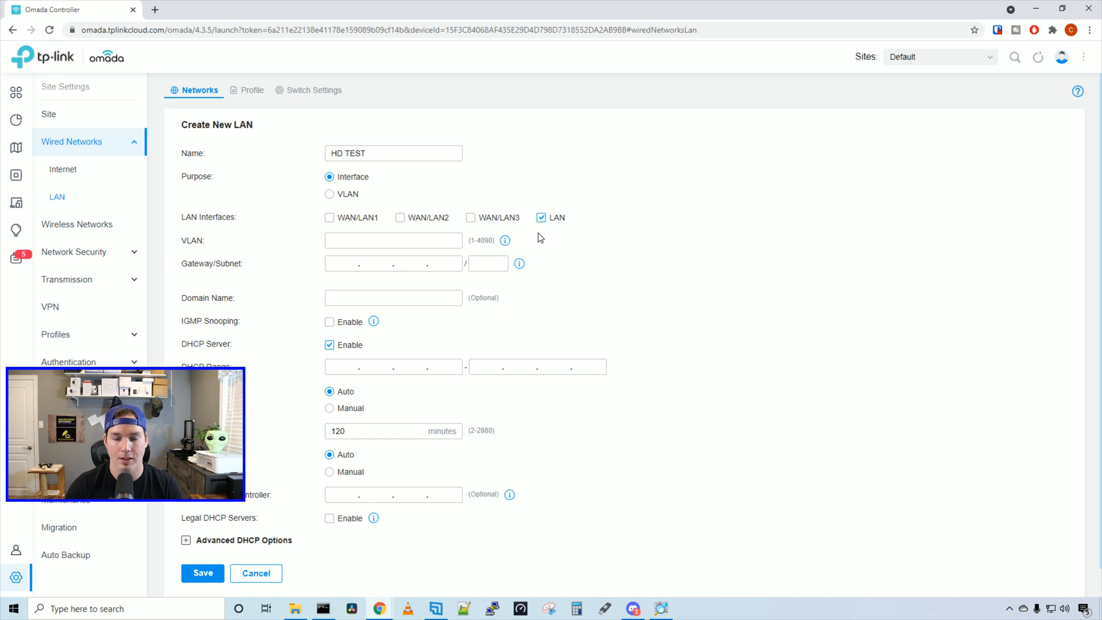
pyautogui.write('10')
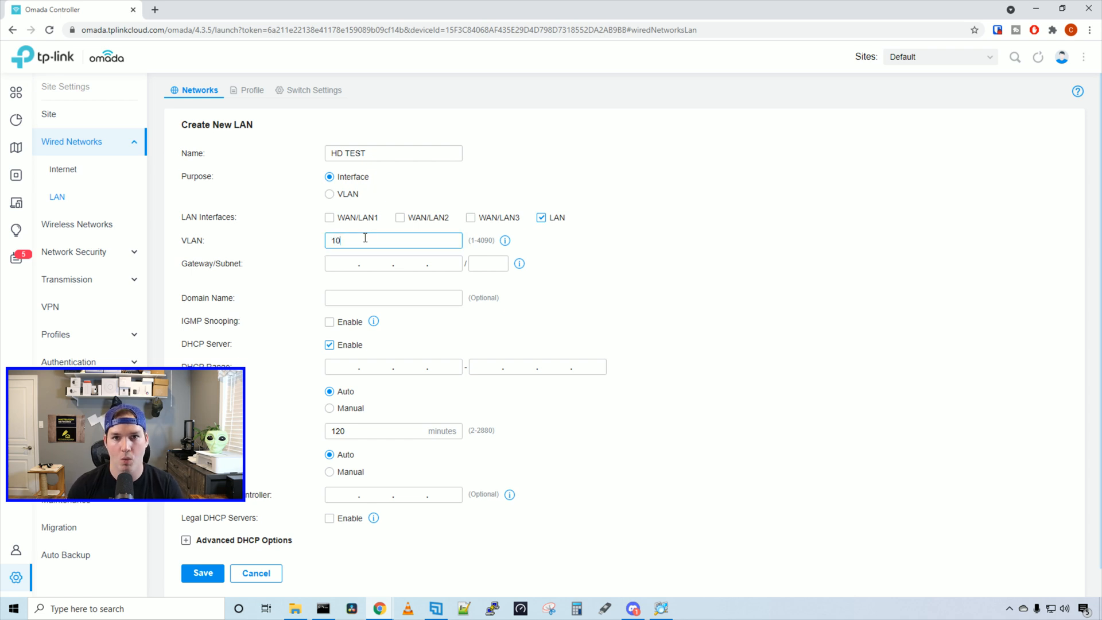
pyautogui.write('0')
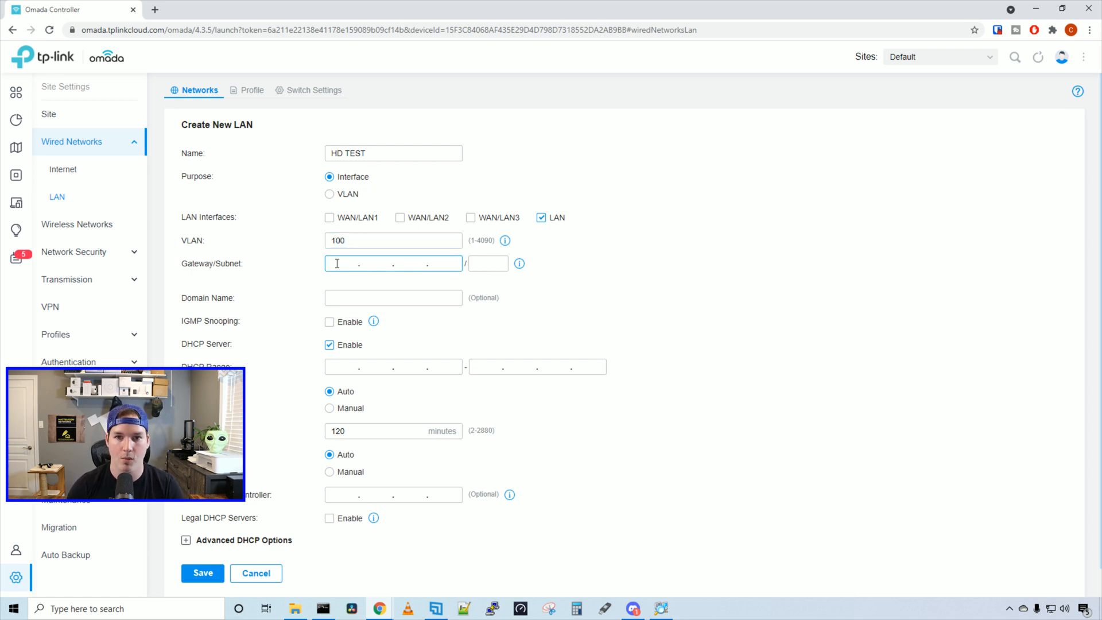
pyautogui.write('192.168.100.1')
pyautogui.click(488, 263)
pyautogui.write('24')
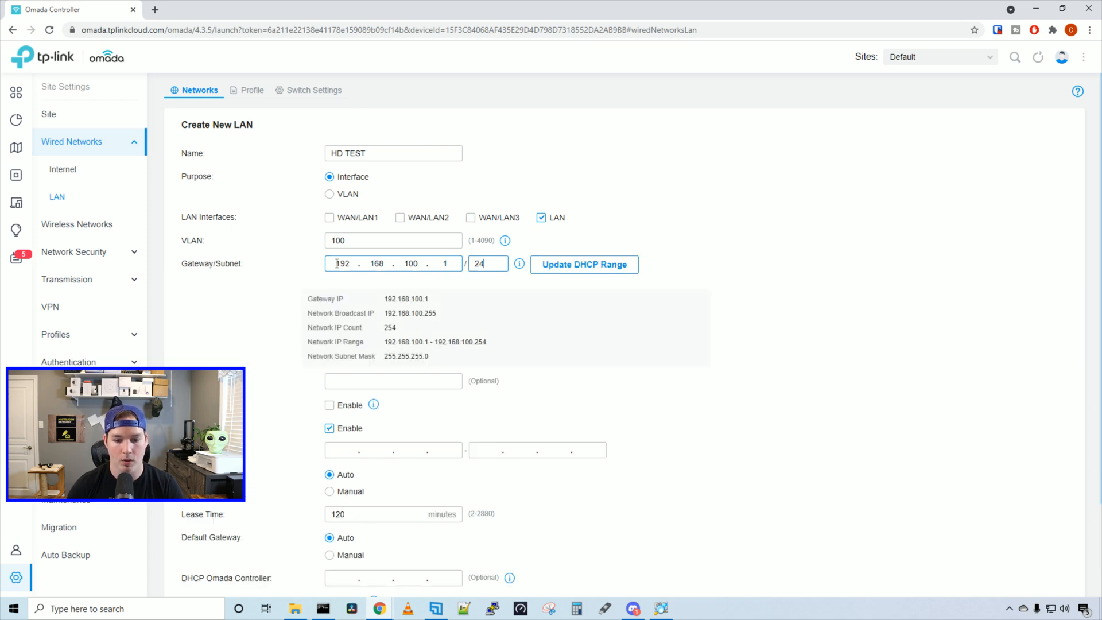
pyautogui.moveTo(584, 264)
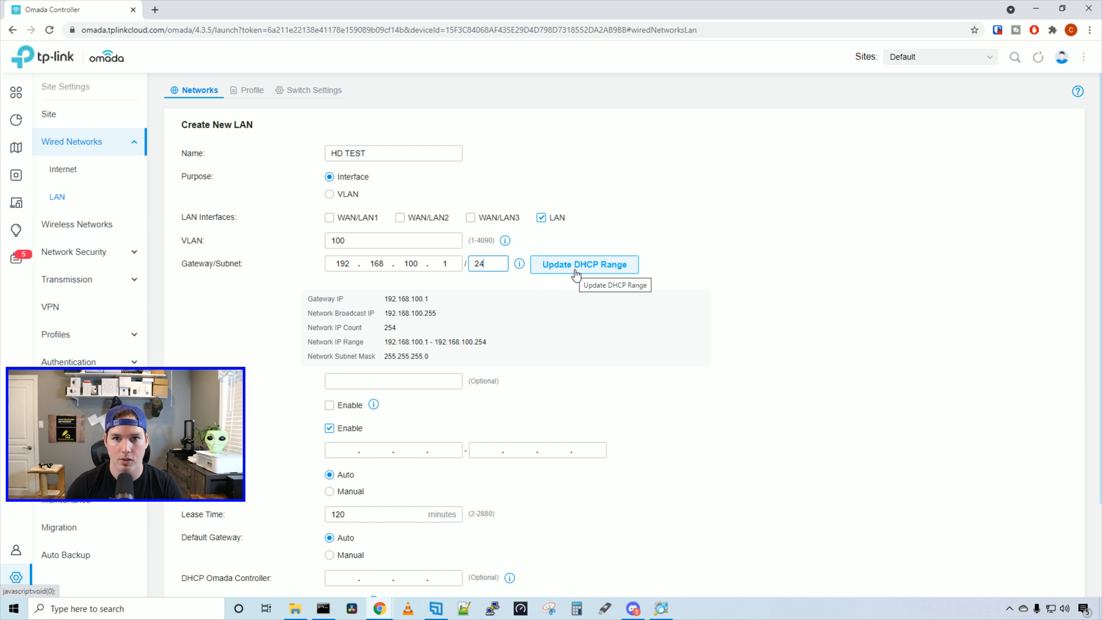
pyautogui.scroll(-3)
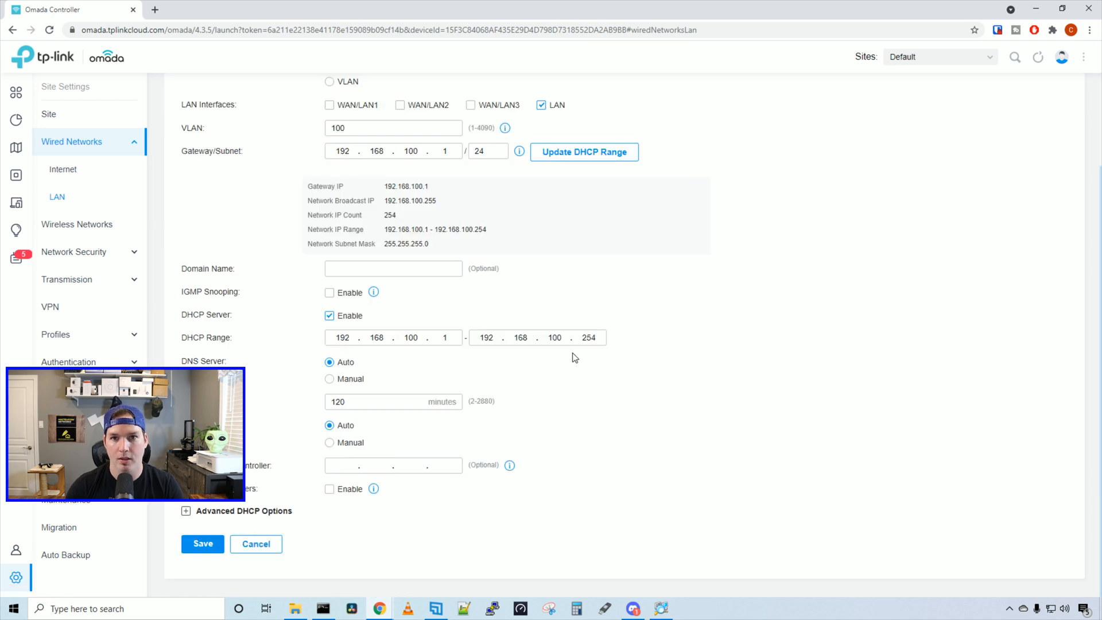
pyautogui.click(202, 543)
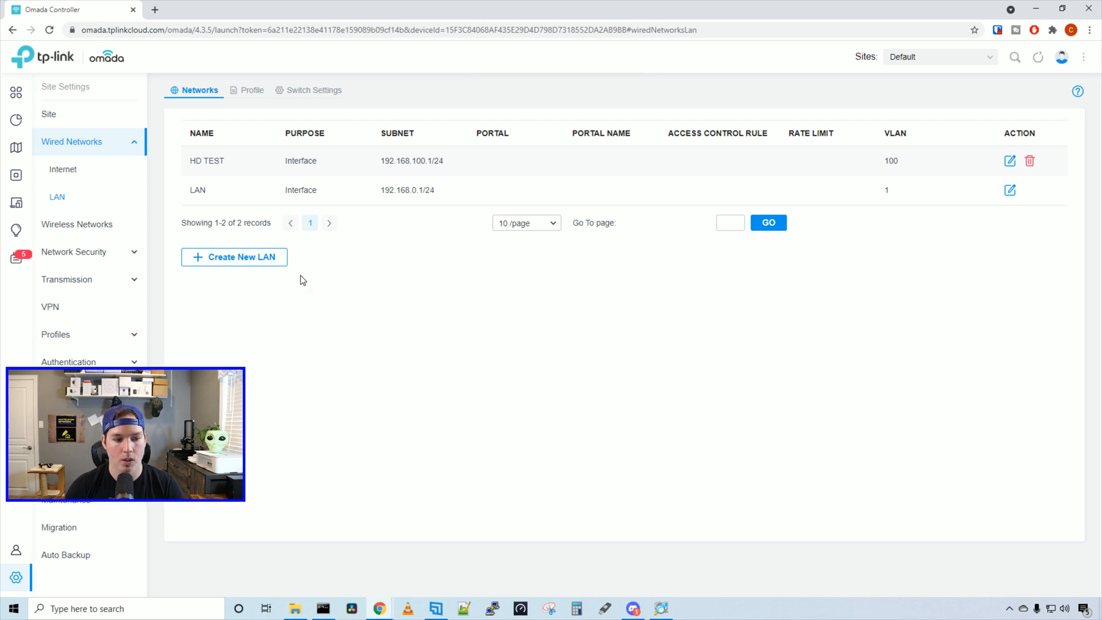
# Start a new wireless network HD TEST on both bands with a WPA-Personal security key
pyautogui.click(77, 224)
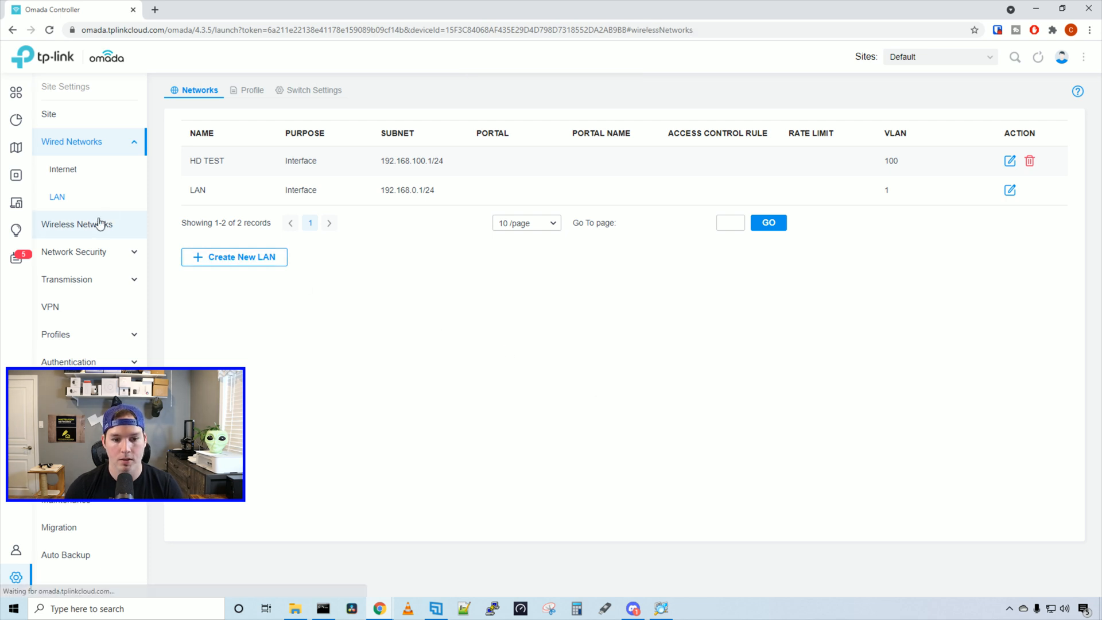
pyautogui.click(77, 224)
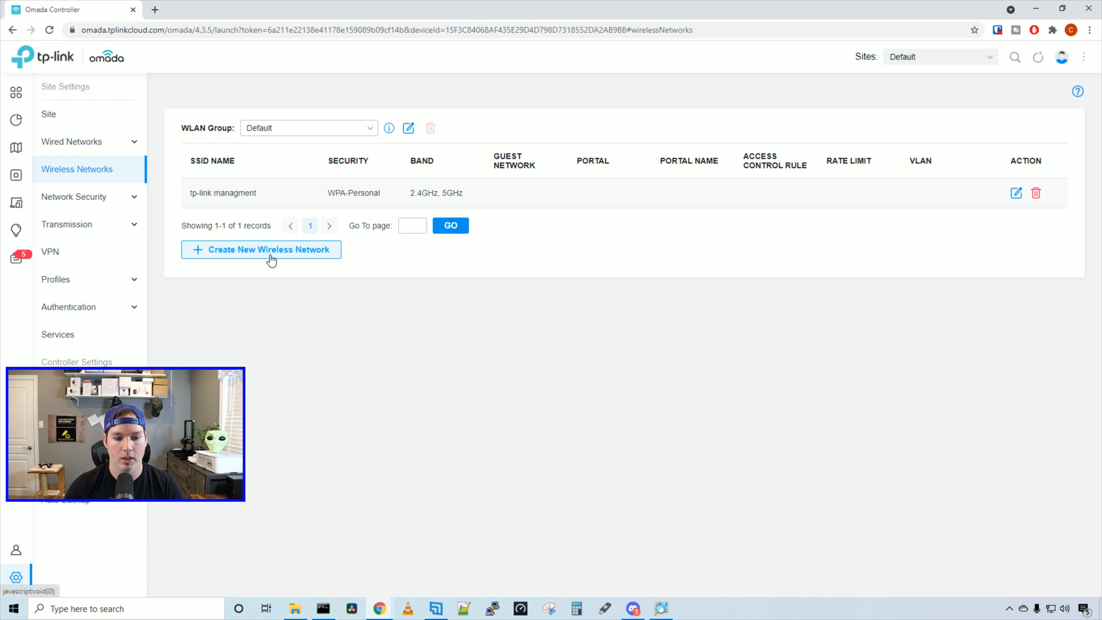
pyautogui.click(261, 249)
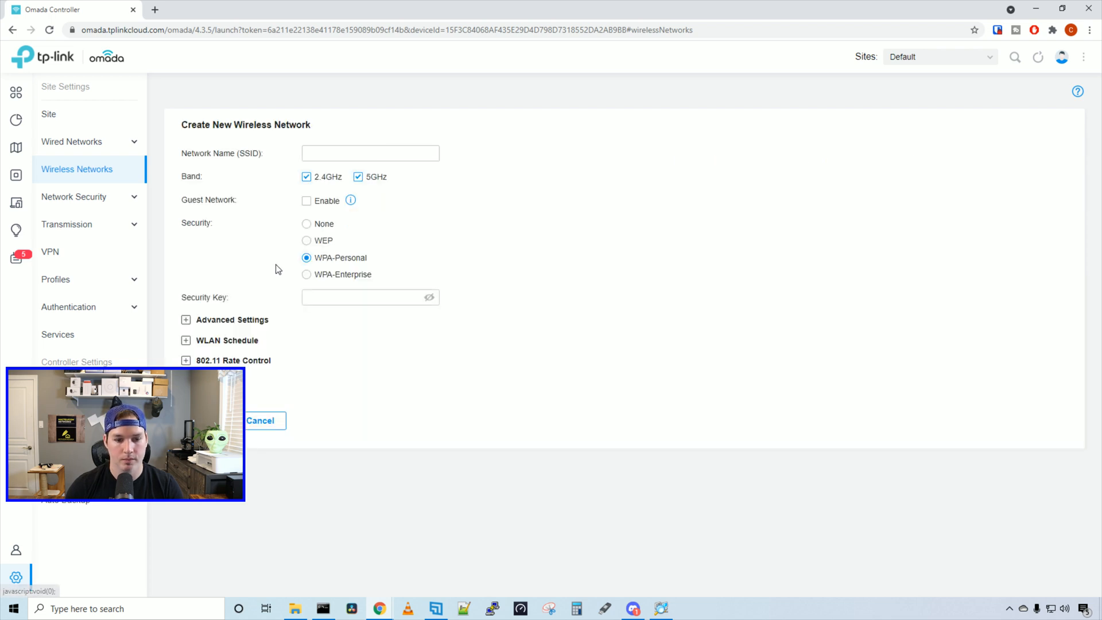
pyautogui.write('HD')
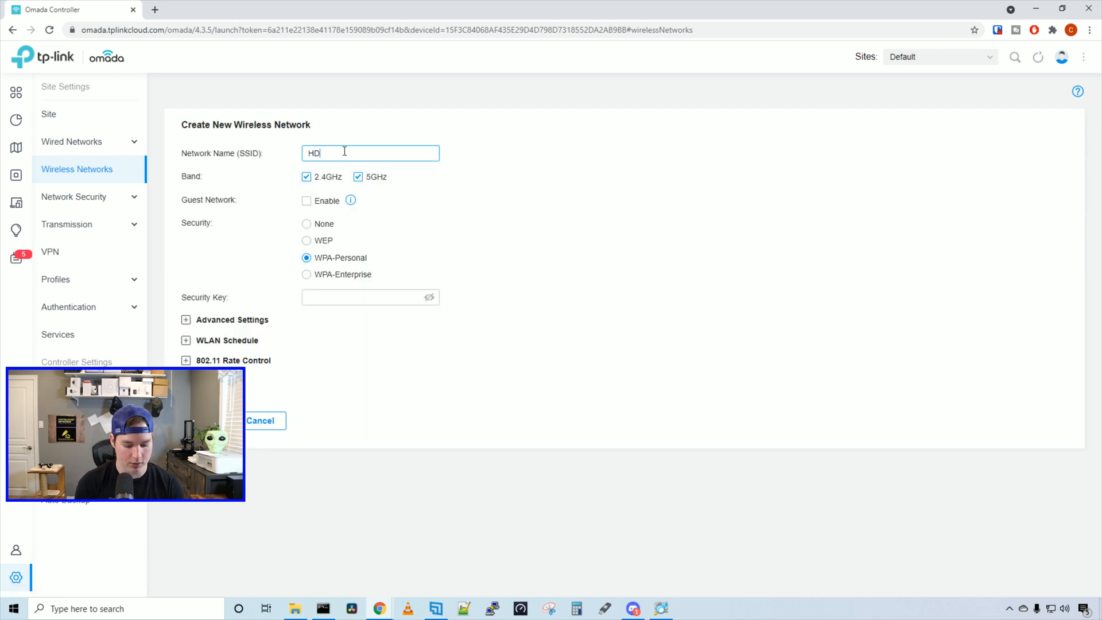
pyautogui.write('TEST')
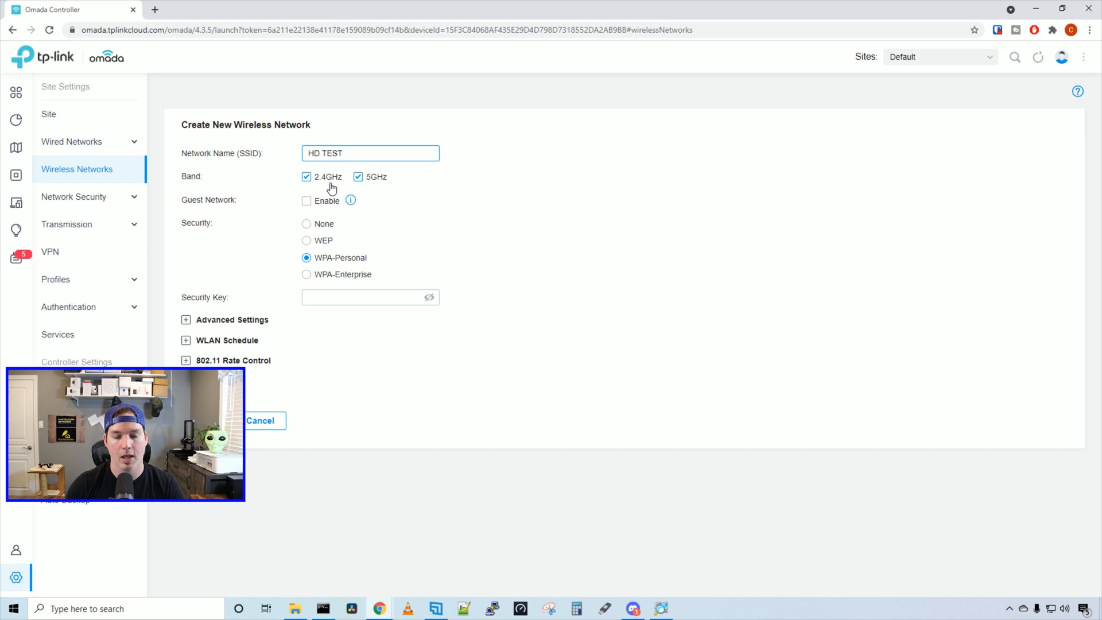
pyautogui.click(306, 176)
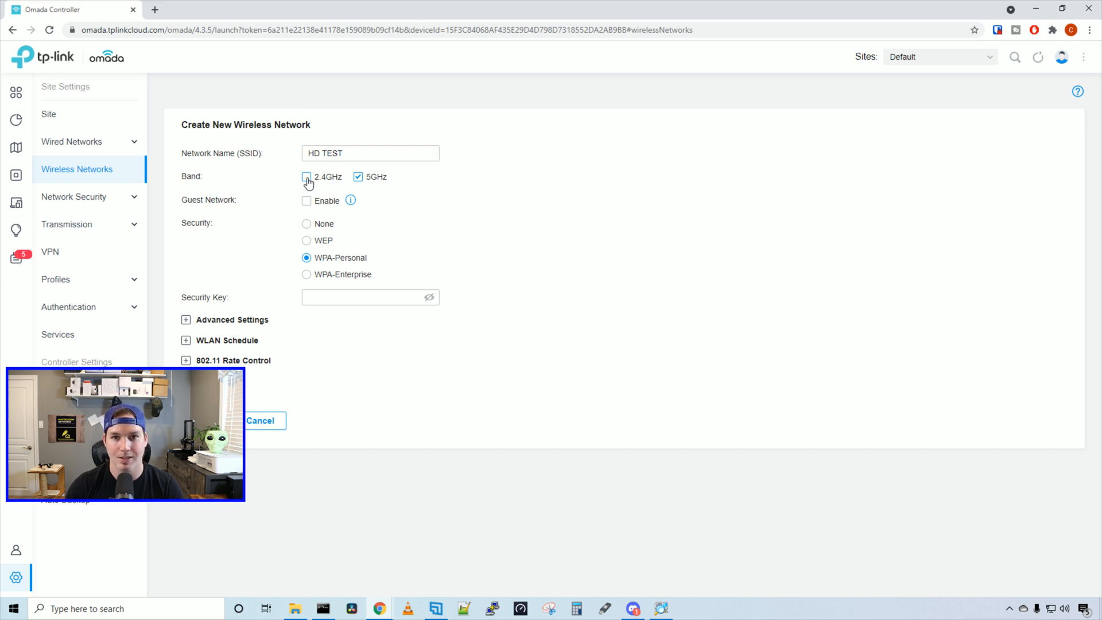
pyautogui.click(305, 176)
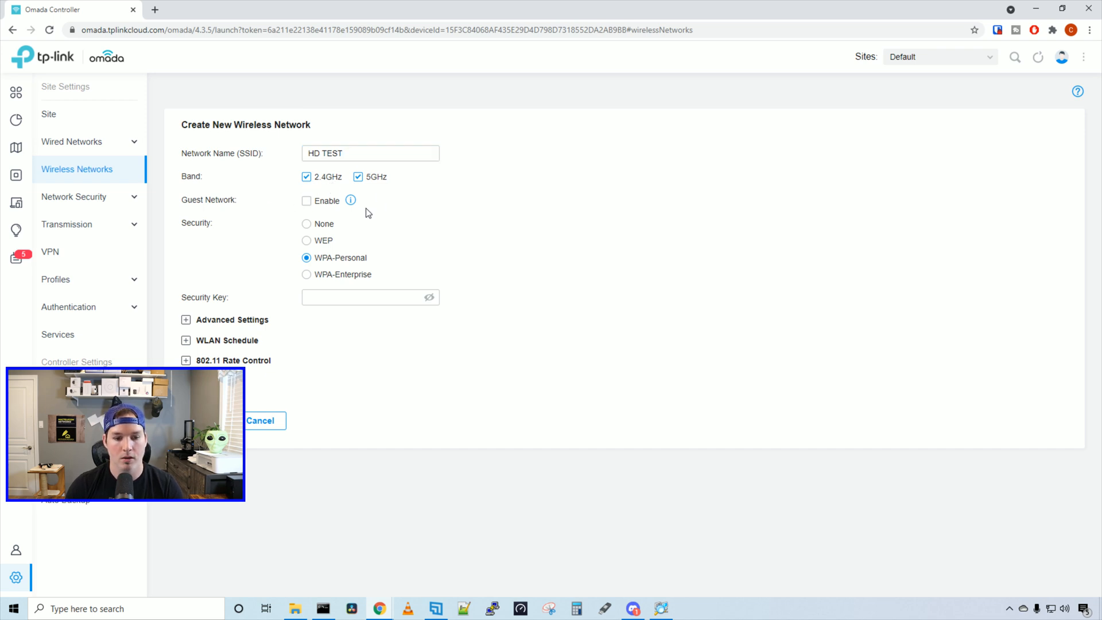
pyautogui.moveTo(291, 208)
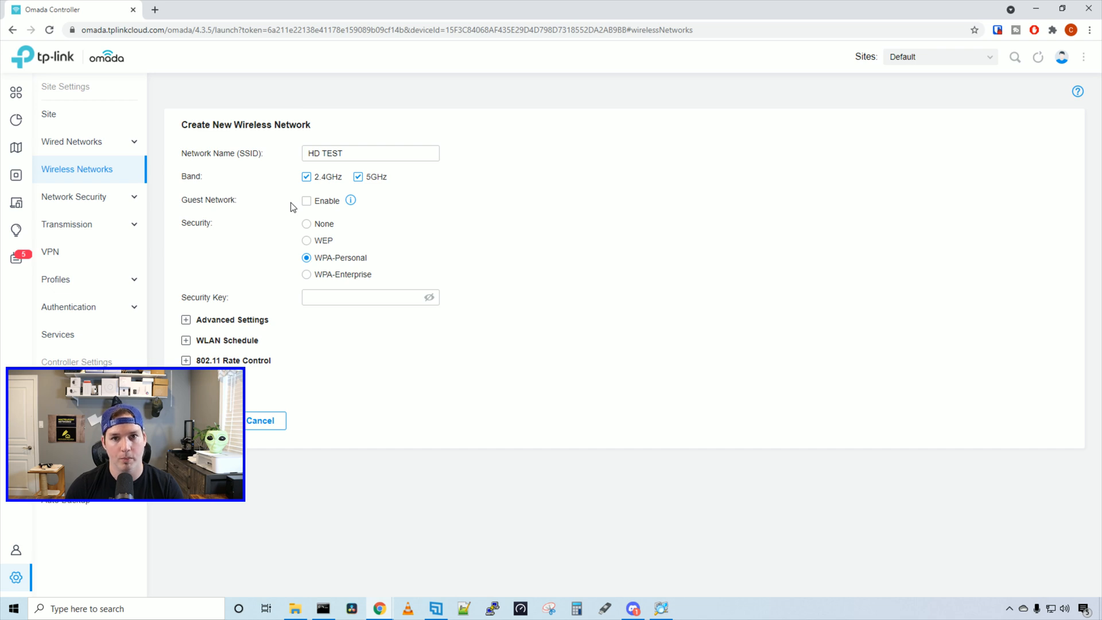
pyautogui.moveTo(368, 258)
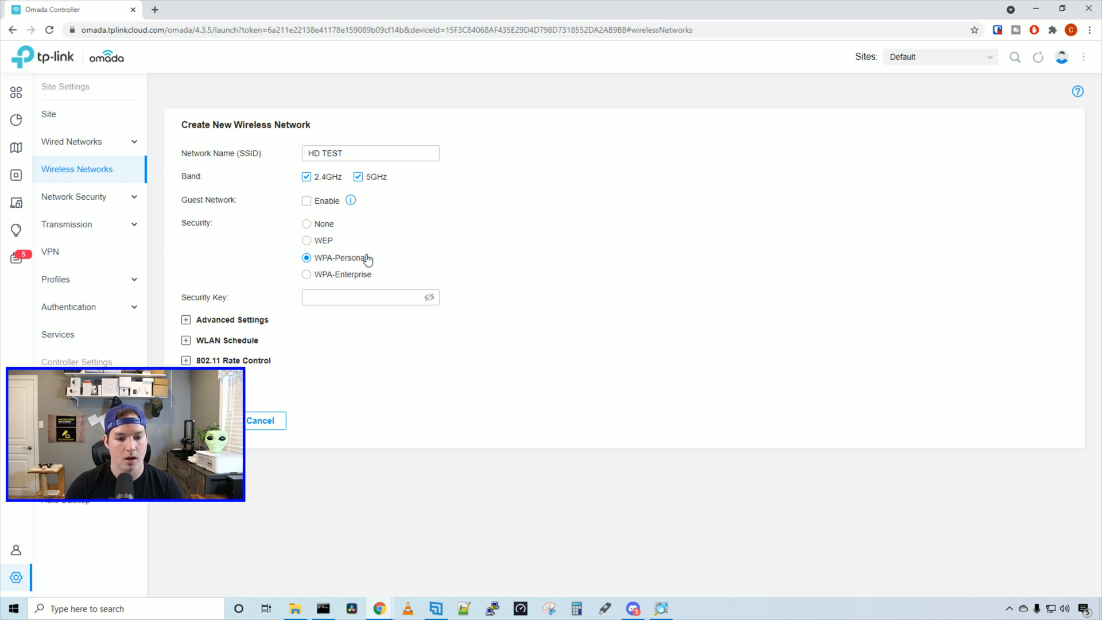
pyautogui.moveTo(351, 284)
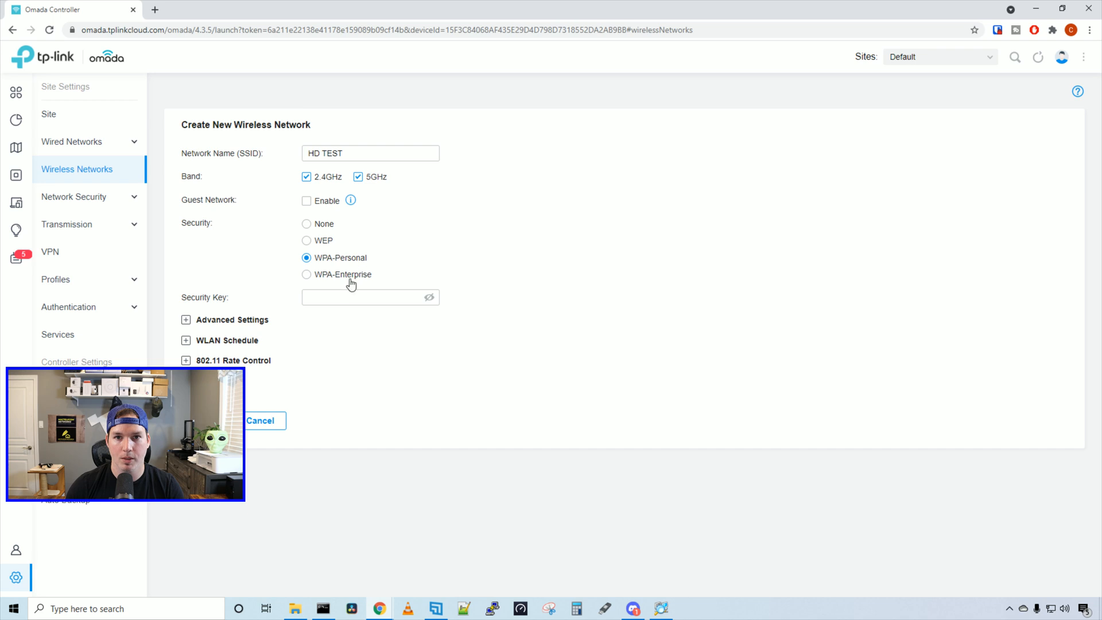
pyautogui.write('password')
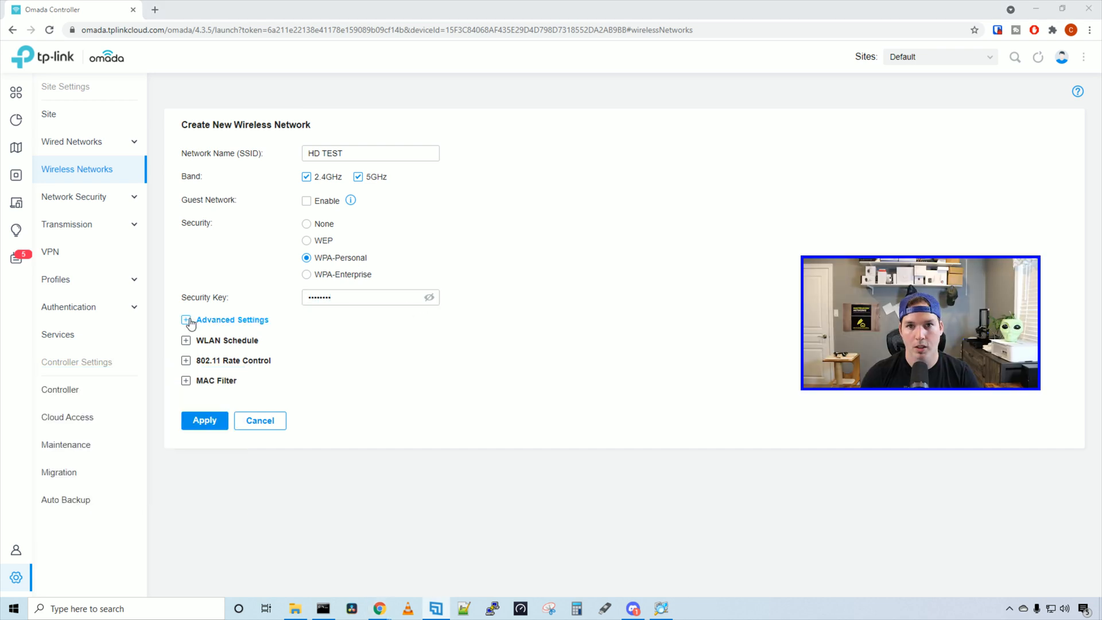
# Enable VLAN 100 under Advanced Settings and apply the HD TEST wireless network
pyautogui.click(186, 320)
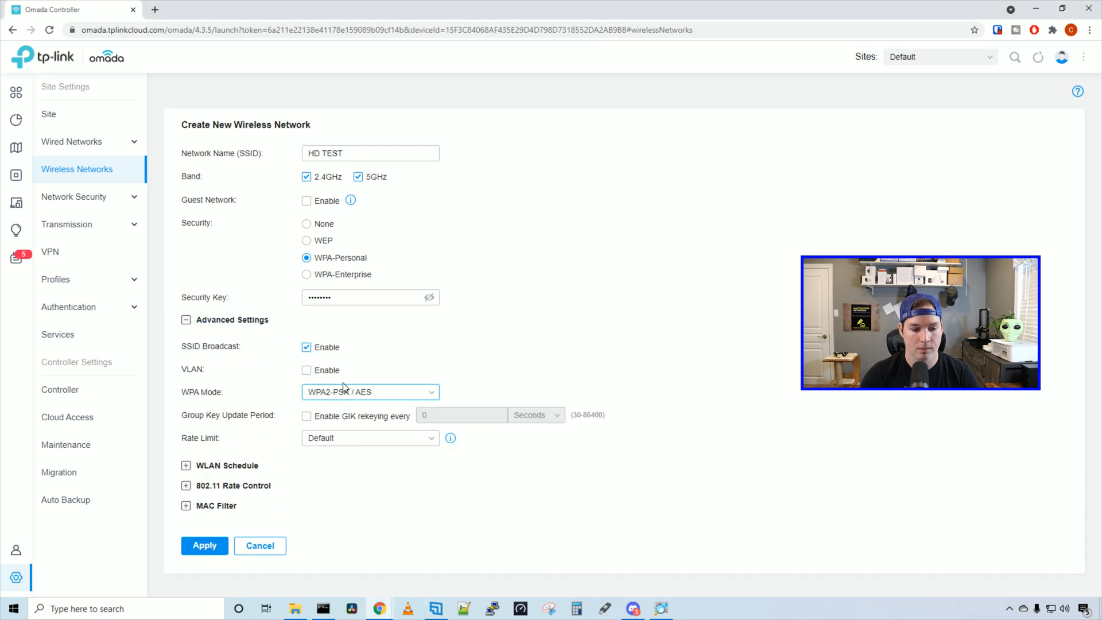
pyautogui.moveTo(306, 370)
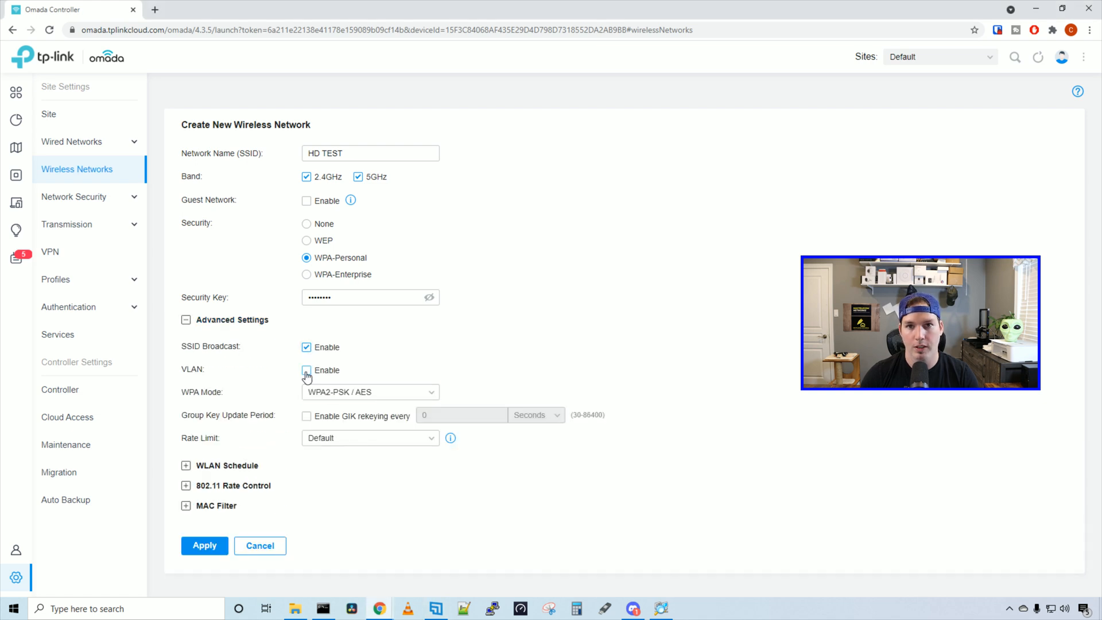
pyautogui.click(305, 370)
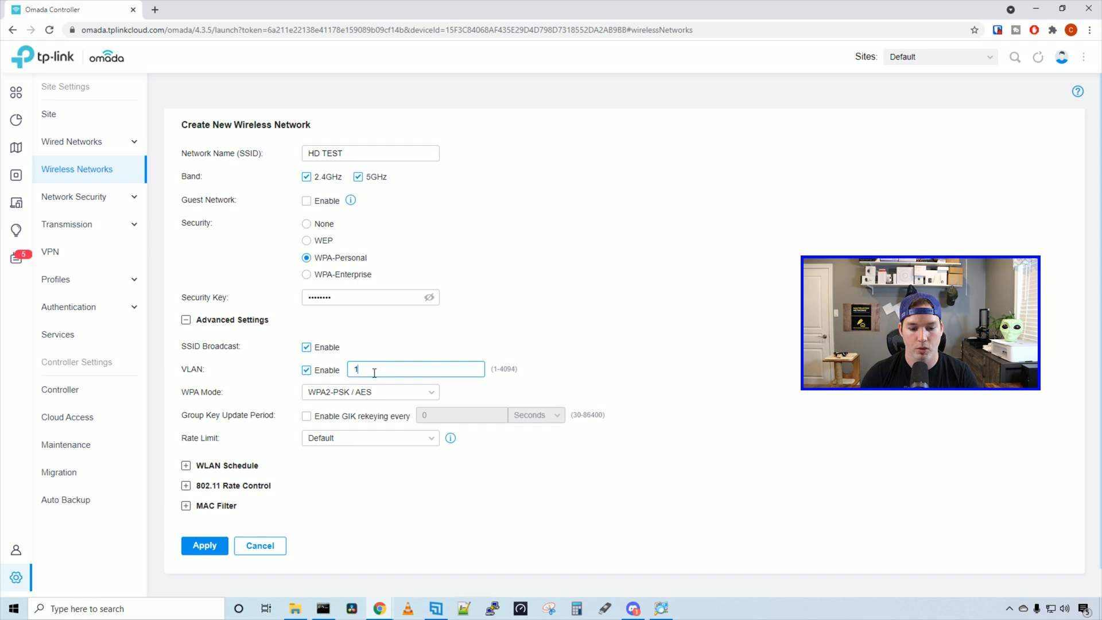
pyautogui.write('00')
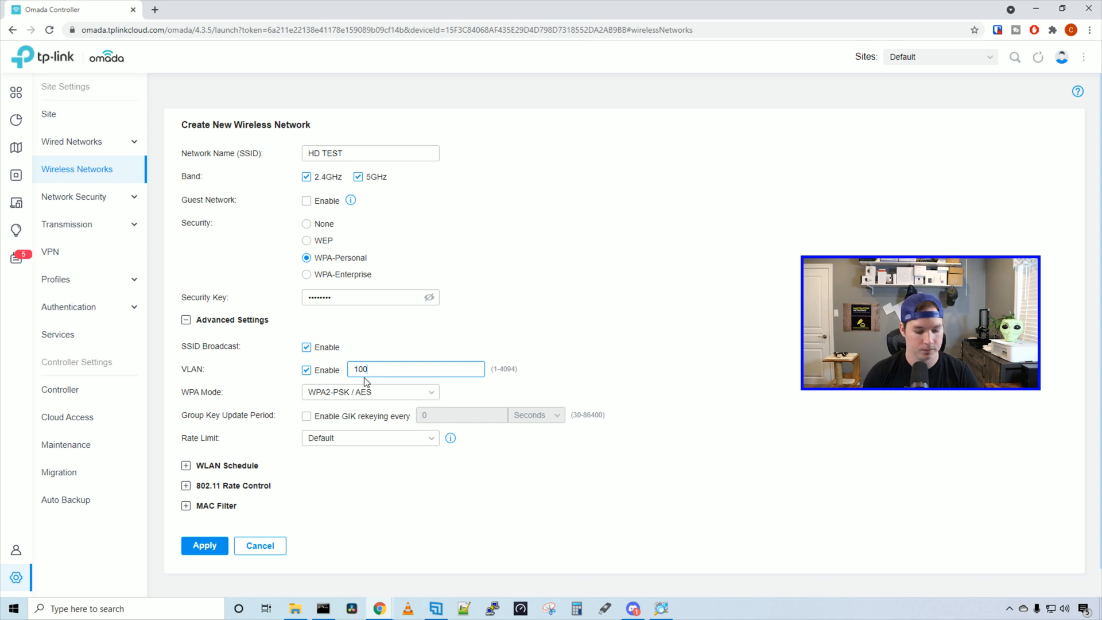
pyautogui.moveTo(233, 473)
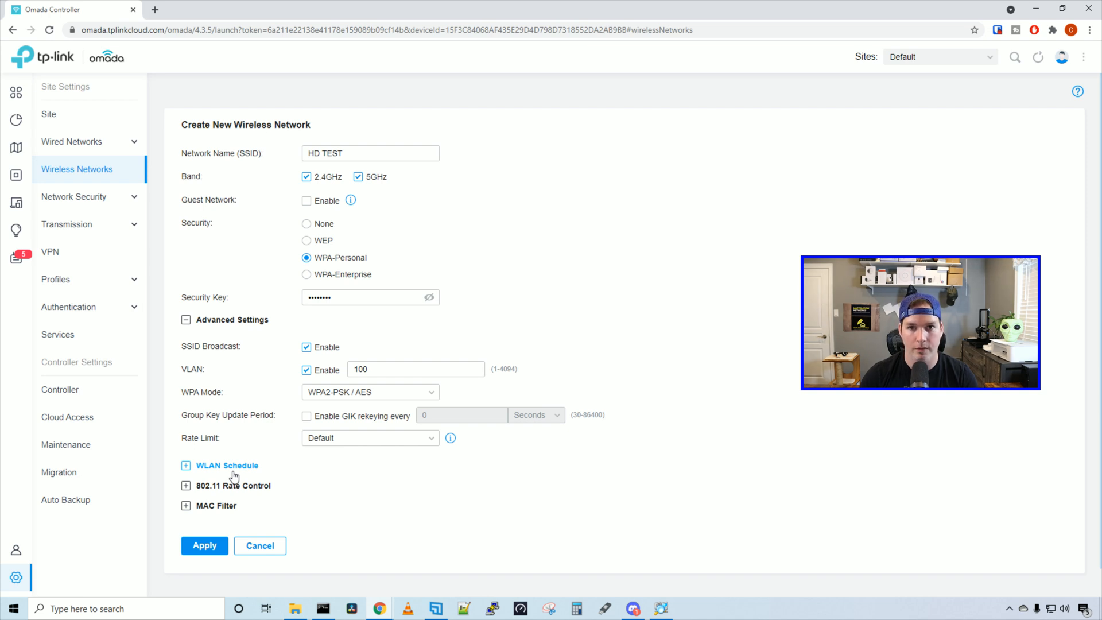
pyautogui.moveTo(227, 487)
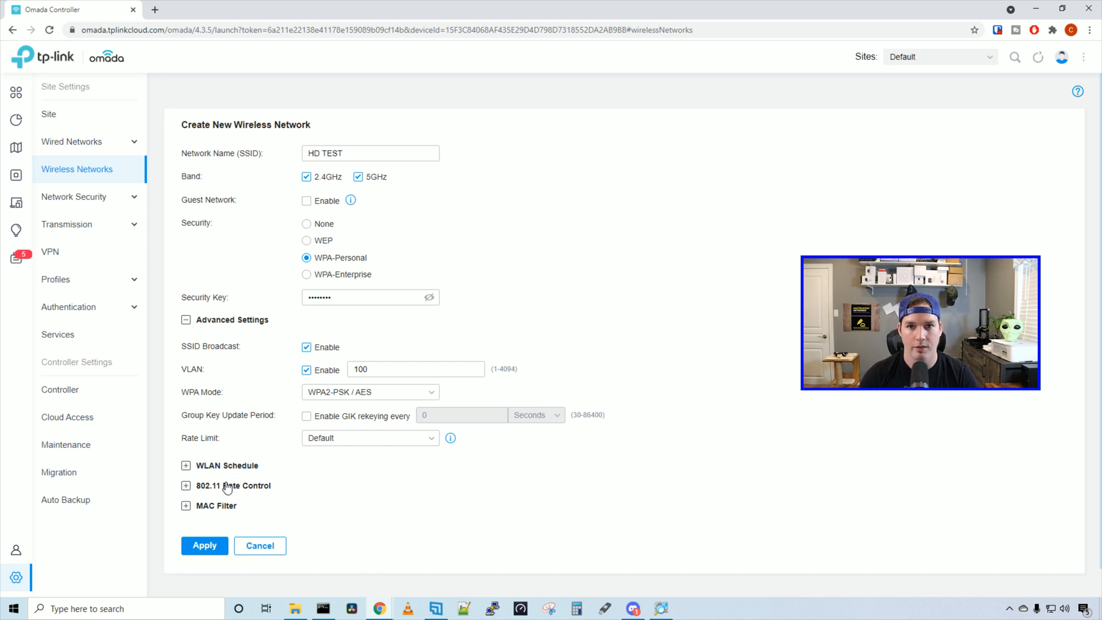
pyautogui.click(204, 545)
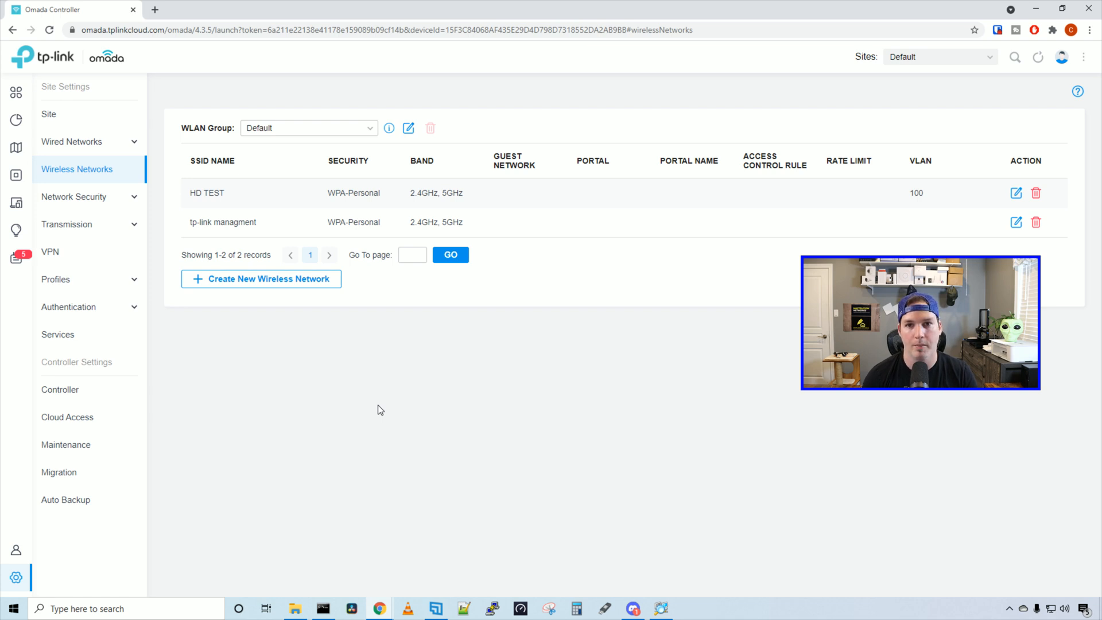
# Switch to the speed-test spreadsheet showing EAPHD download/upload for Office, Main Floor and Basement with its chart
pyautogui.click(211, 9)
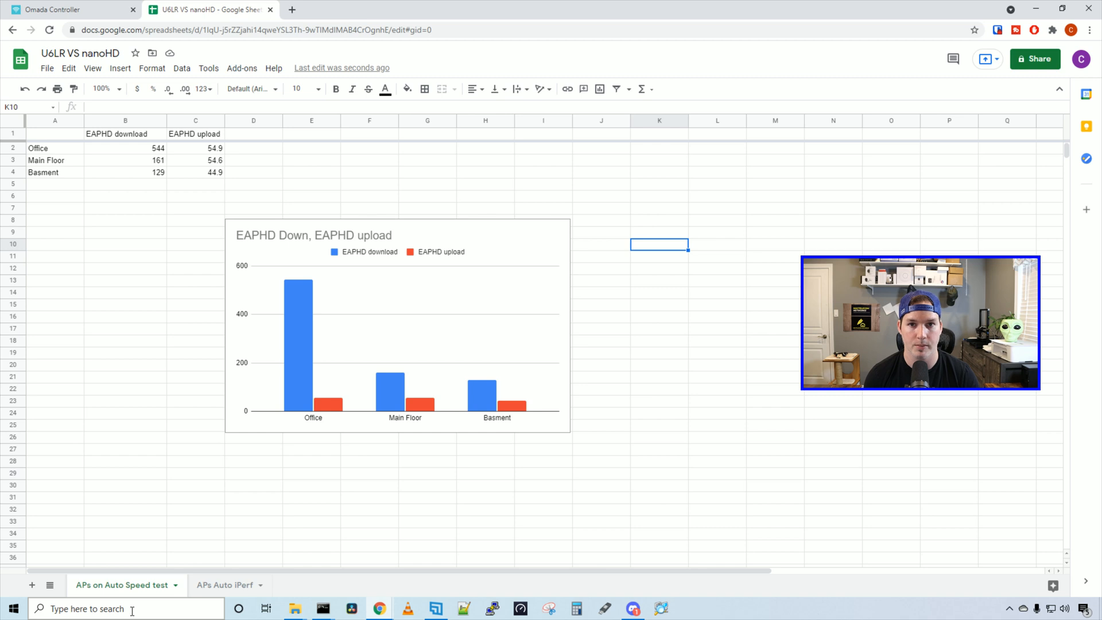
# View the APs Auto iPerf sheet with EAPHD down/up of 561/331, 320/176 and 276/75 and its chart
pyautogui.click(225, 584)
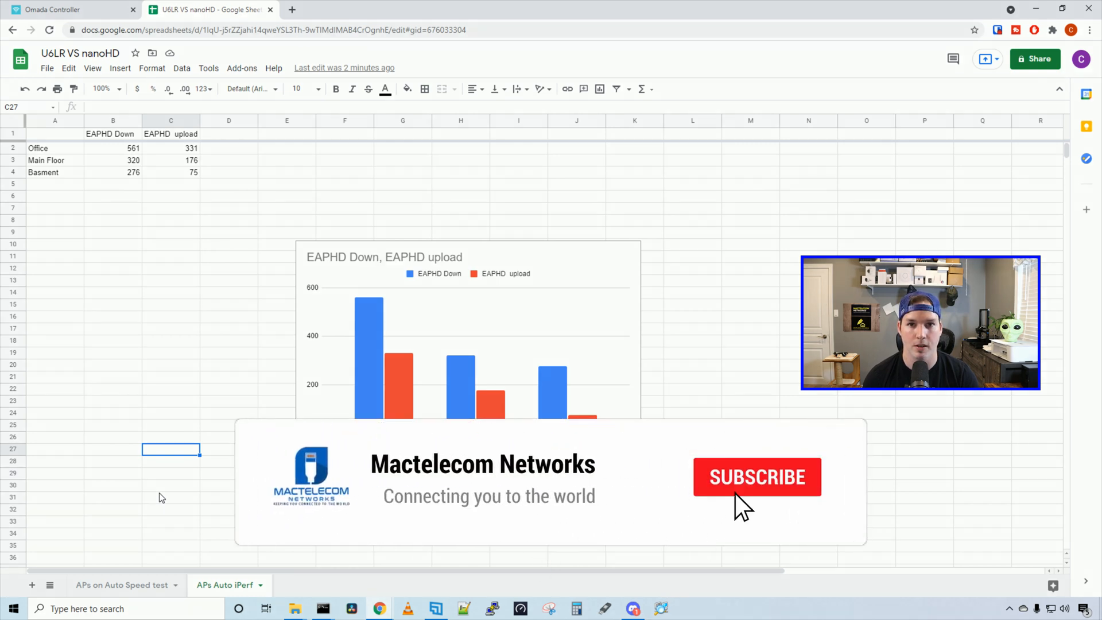
pyautogui.click(756, 476)
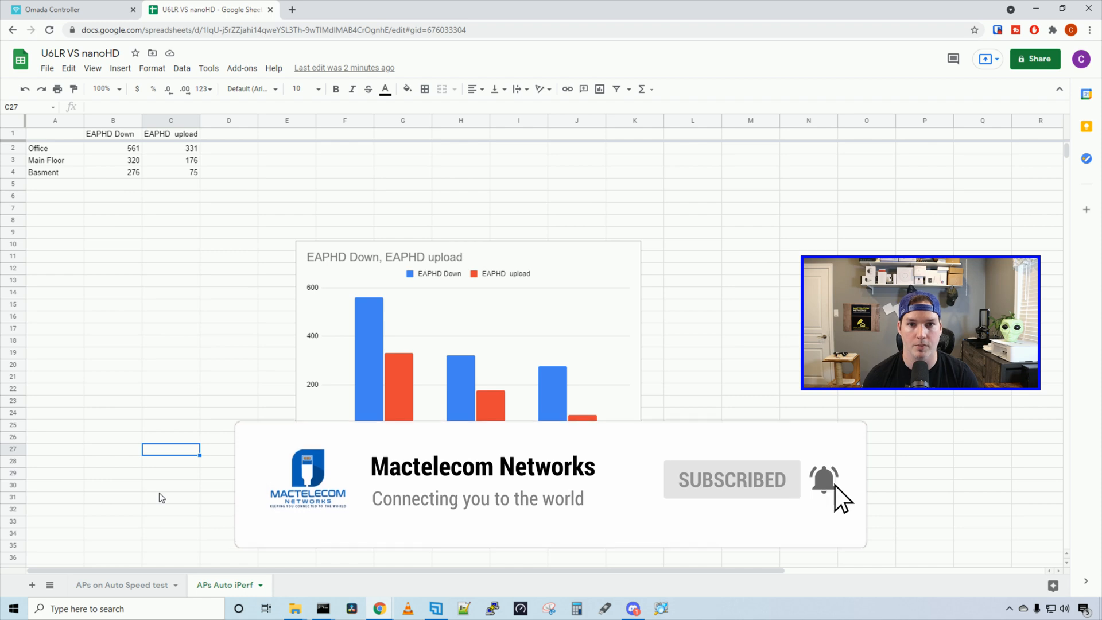